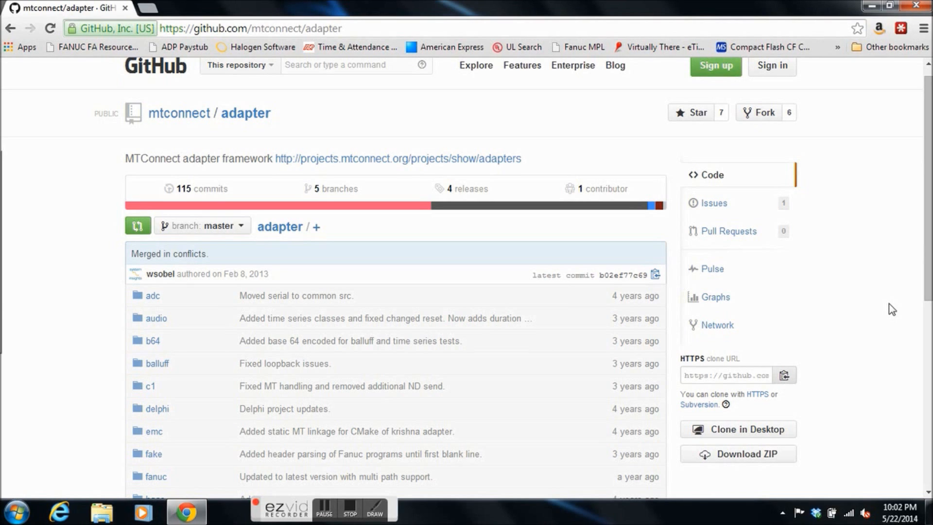
mouse_move(821, 283)
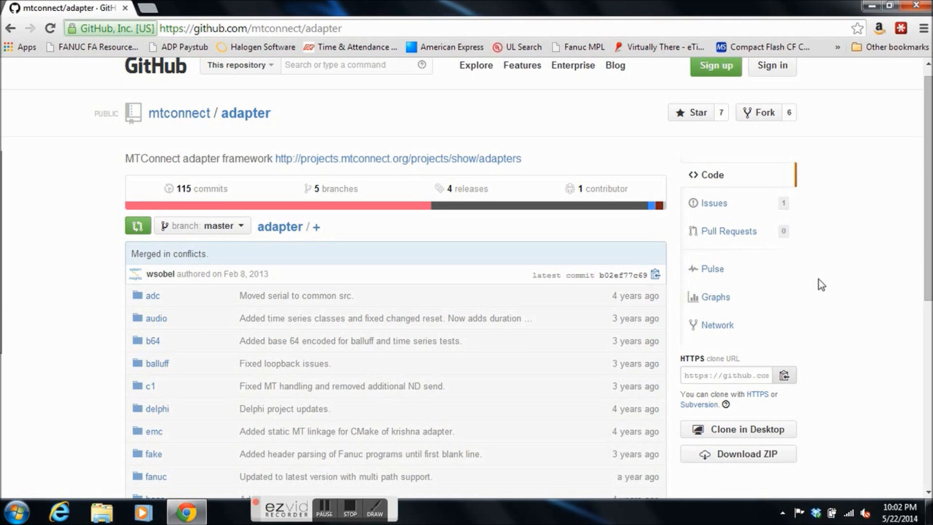
mouse_move(756, 461)
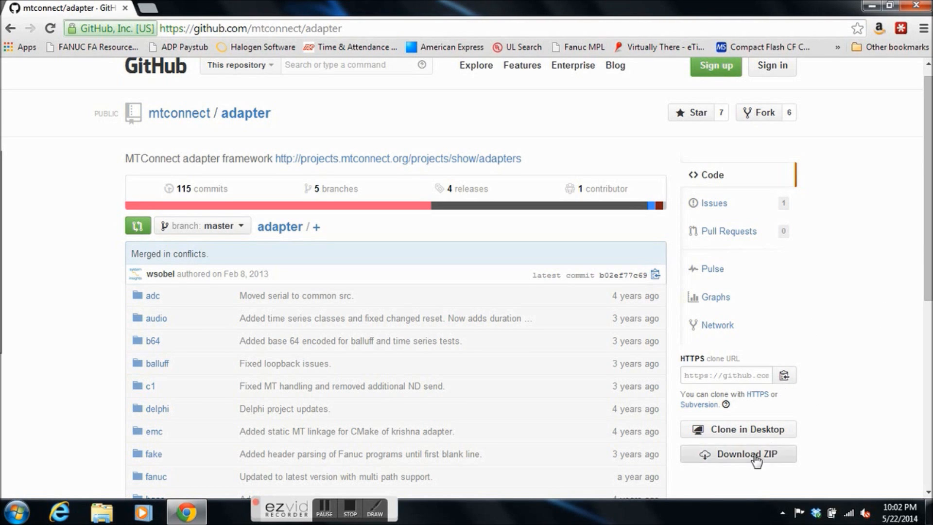
Download the mtconnect/adapter repository from GitHub as adapter-master (3).zip.
click(746, 454)
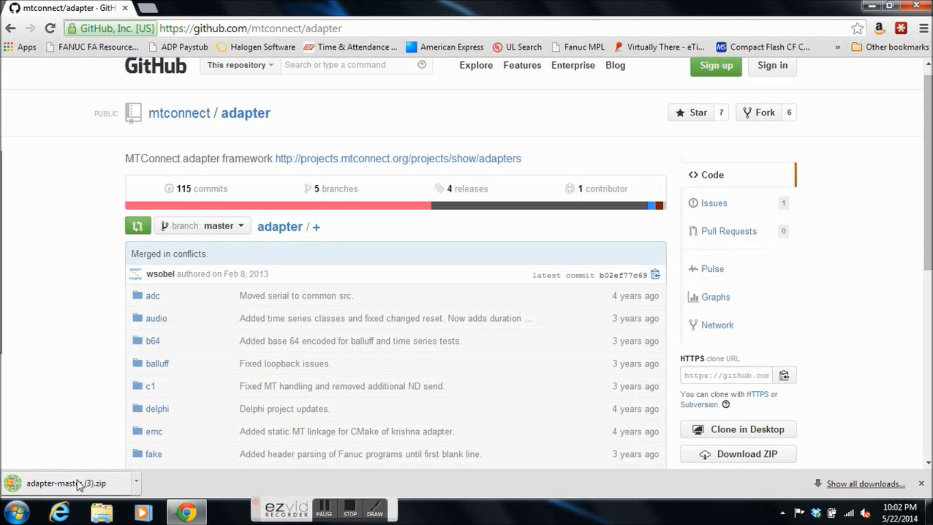
mouse_move(68, 482)
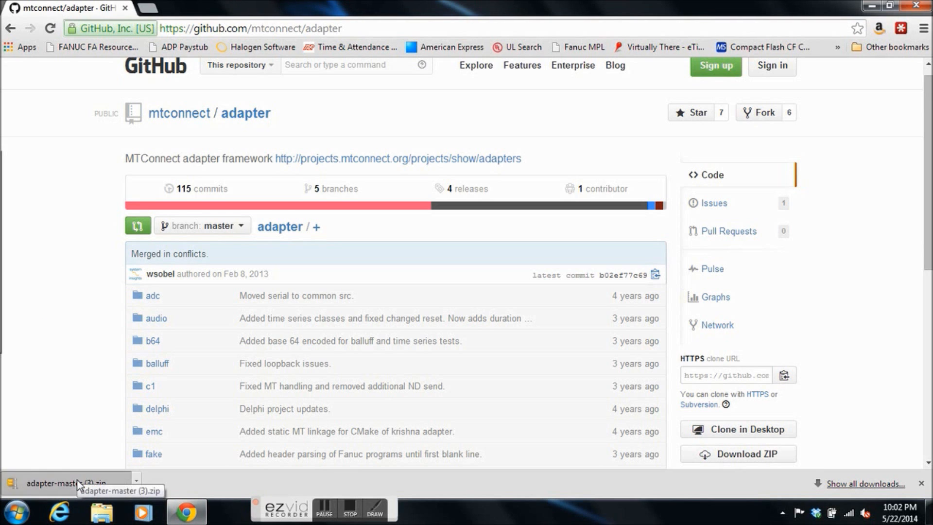
Open adapter-master (3).zip in WinZip's evaluation version and unzip it to the PC.
click(66, 482)
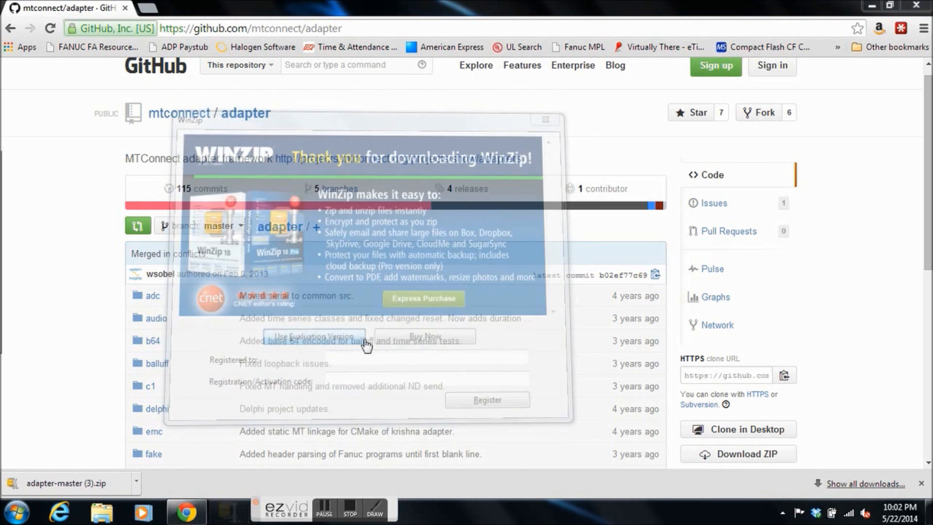
click(313, 337)
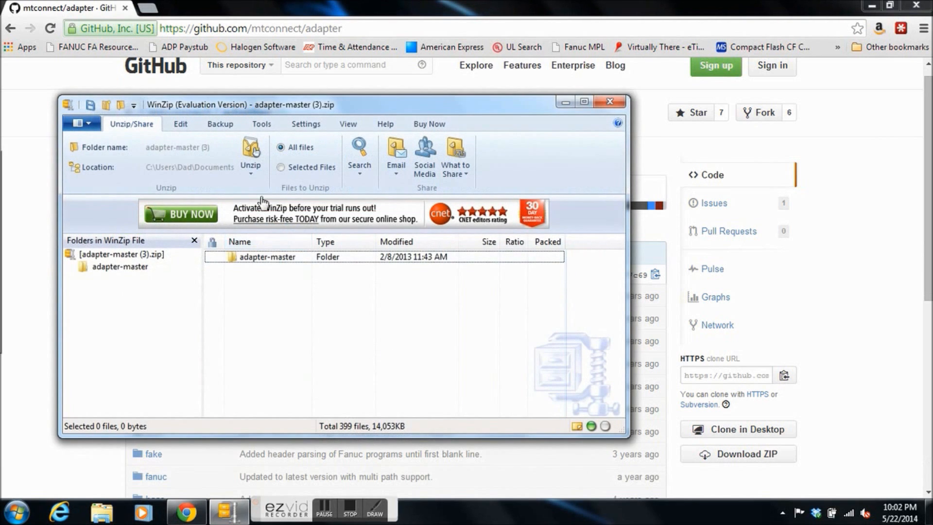
click(251, 156)
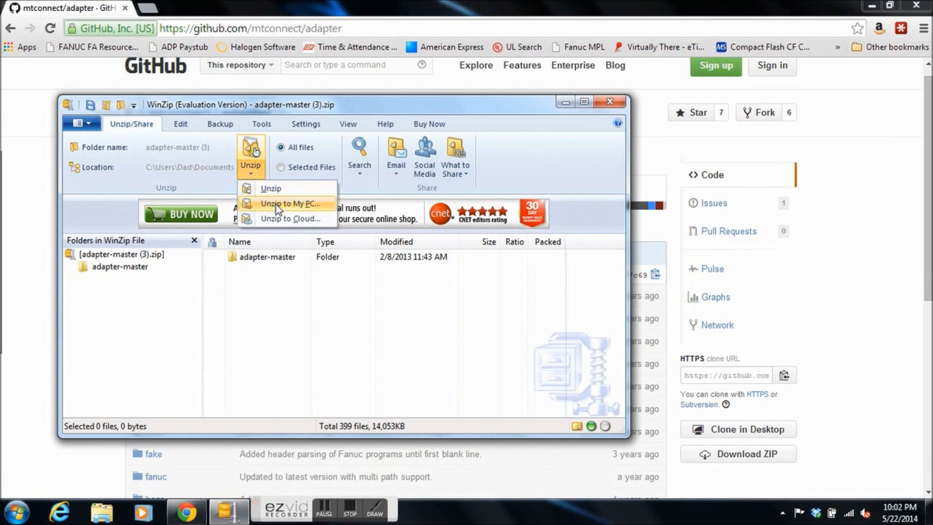
click(291, 203)
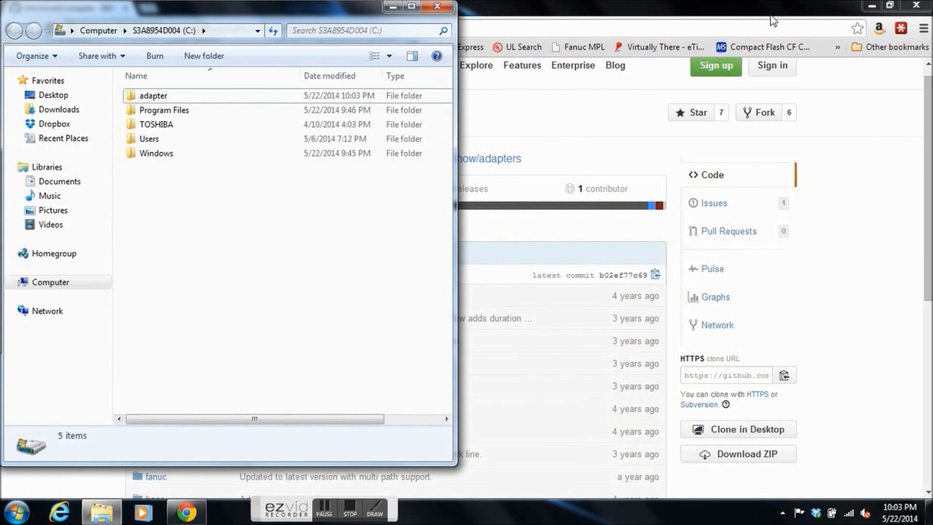
mouse_move(859, 5)
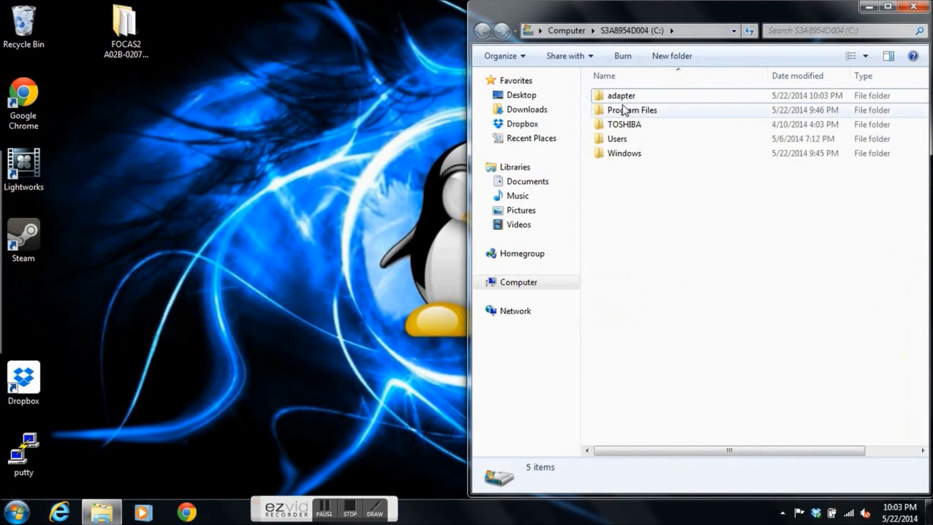
Go into C:\adapter and then its fanuc subfolder of source and project files.
double_click(620, 95)
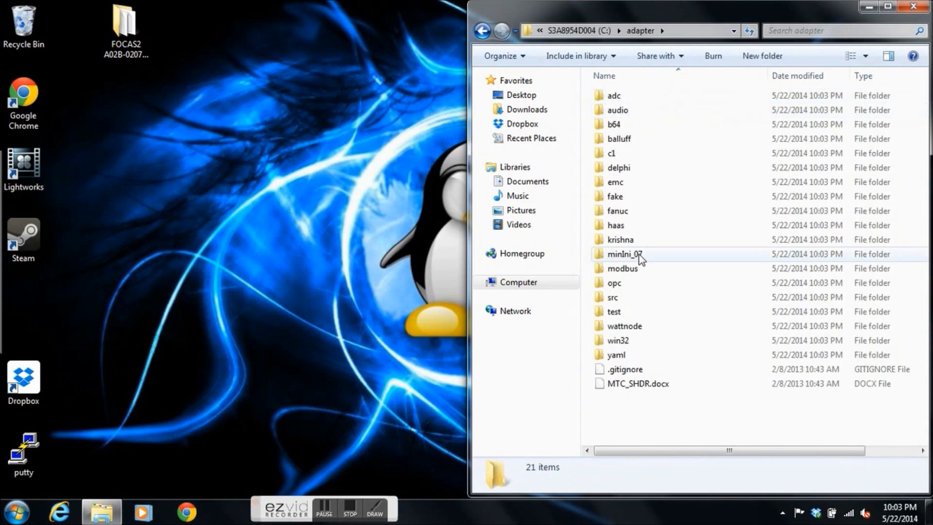
mouse_move(617, 211)
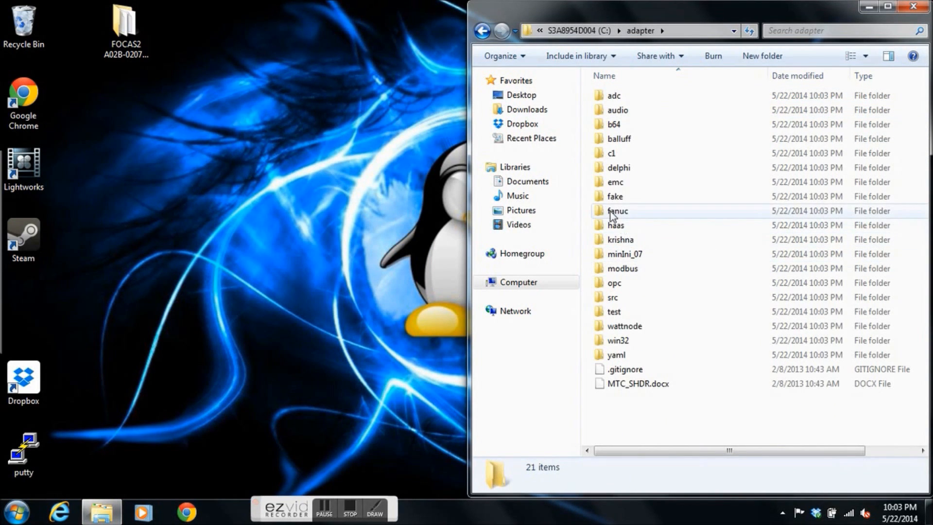
click(617, 210)
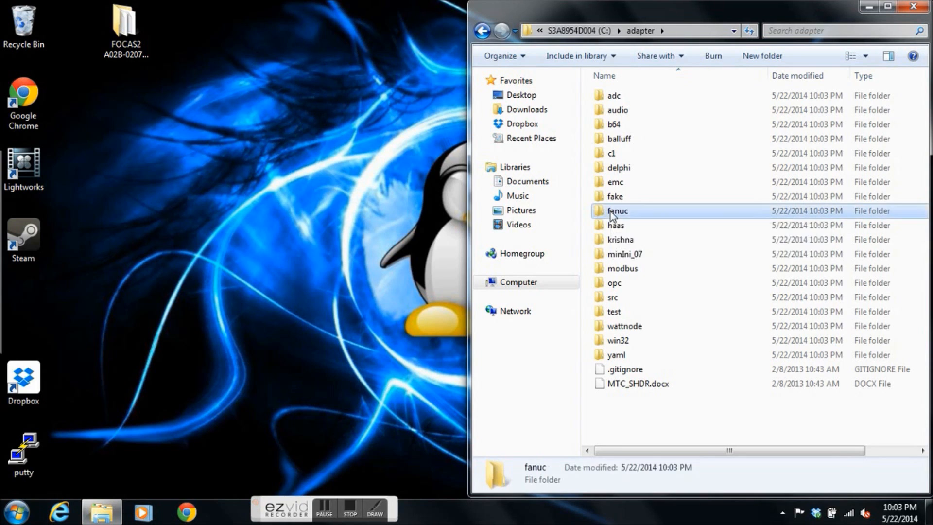
double_click(616, 211)
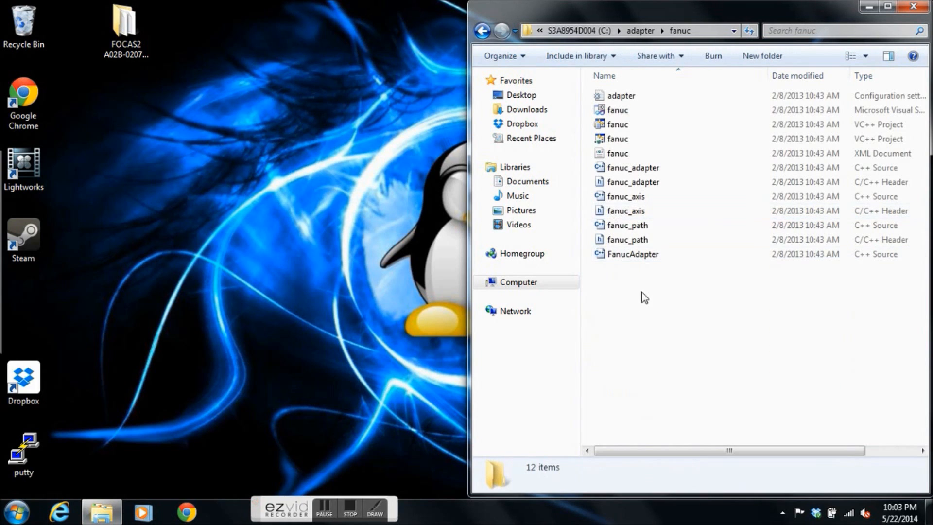
mouse_move(633, 302)
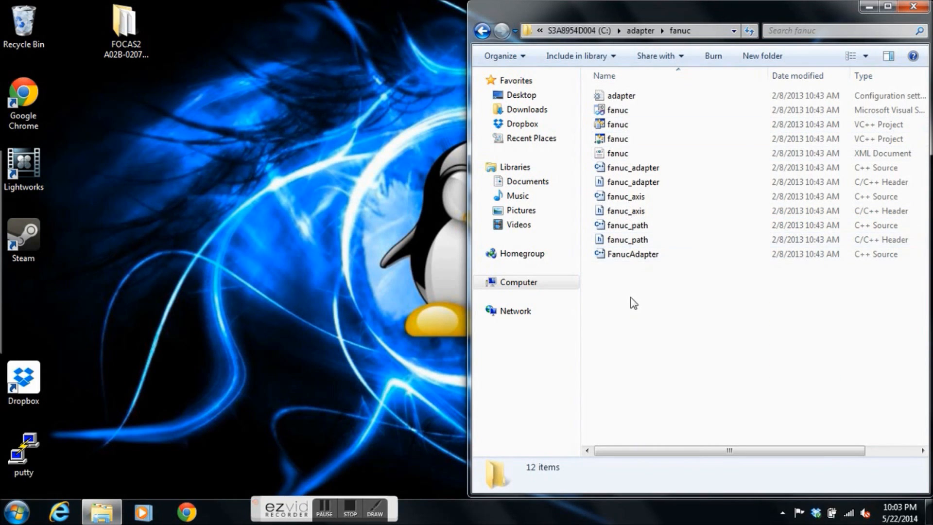
mouse_move(646, 299)
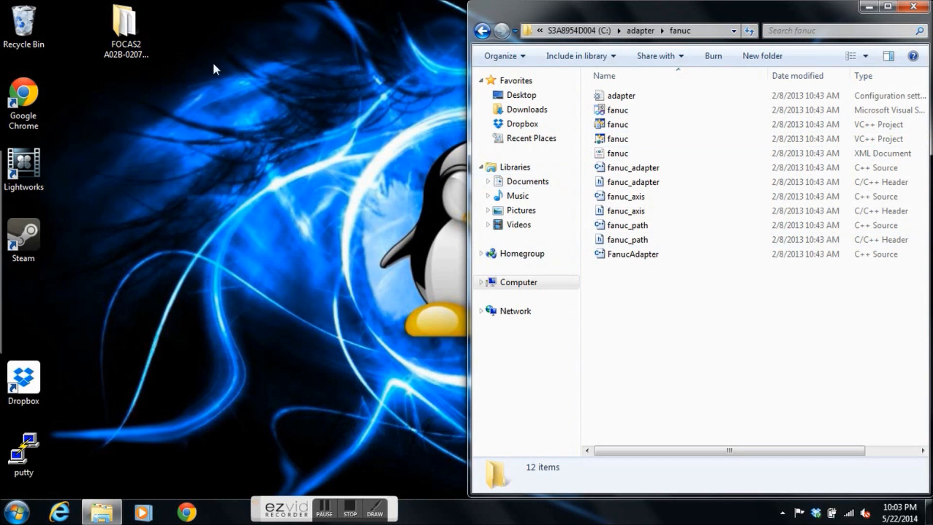
Paste the 17 Fwlib DLL and library files from FOCAS2 into adapter\fanuc.
double_click(125, 27)
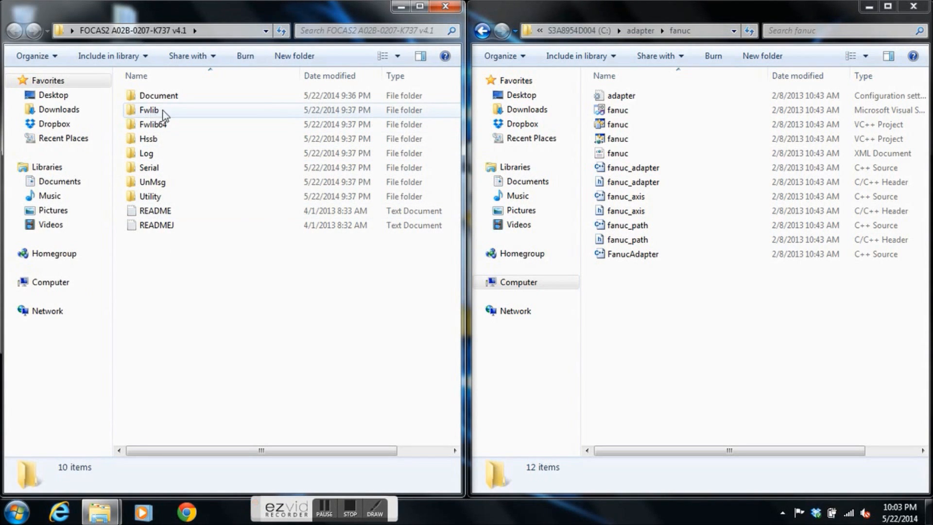
mouse_move(167, 143)
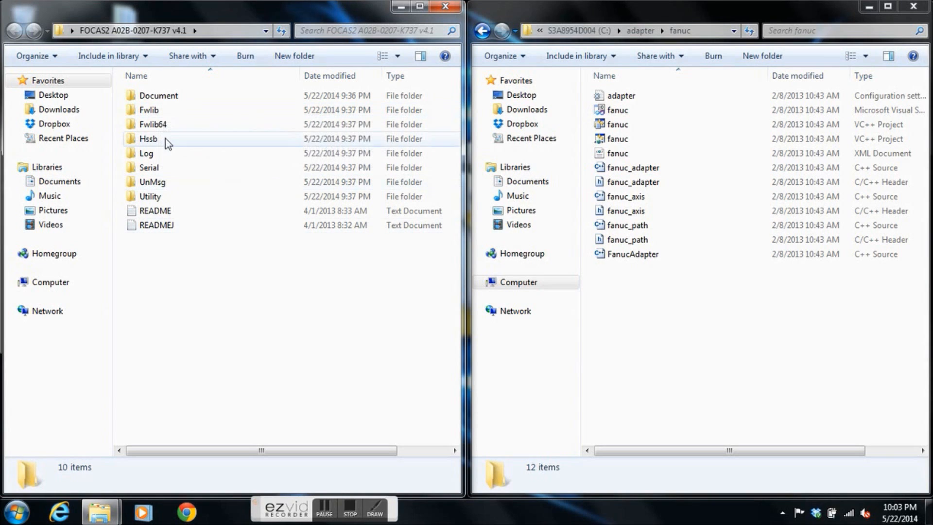
mouse_move(148, 110)
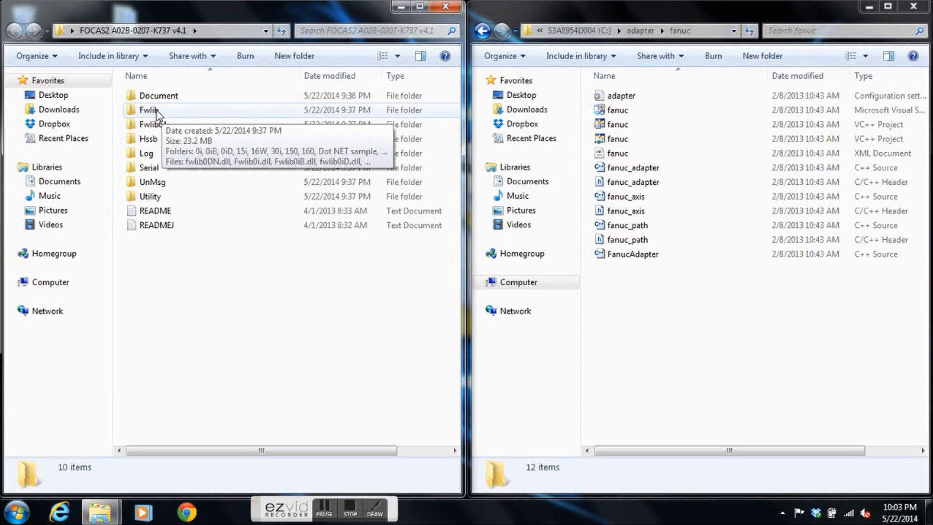
click(148, 109)
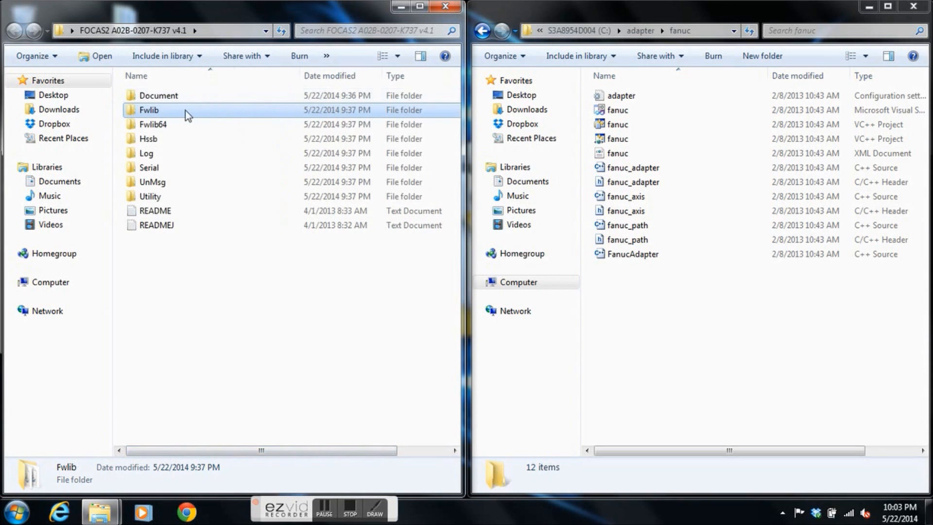
double_click(149, 109)
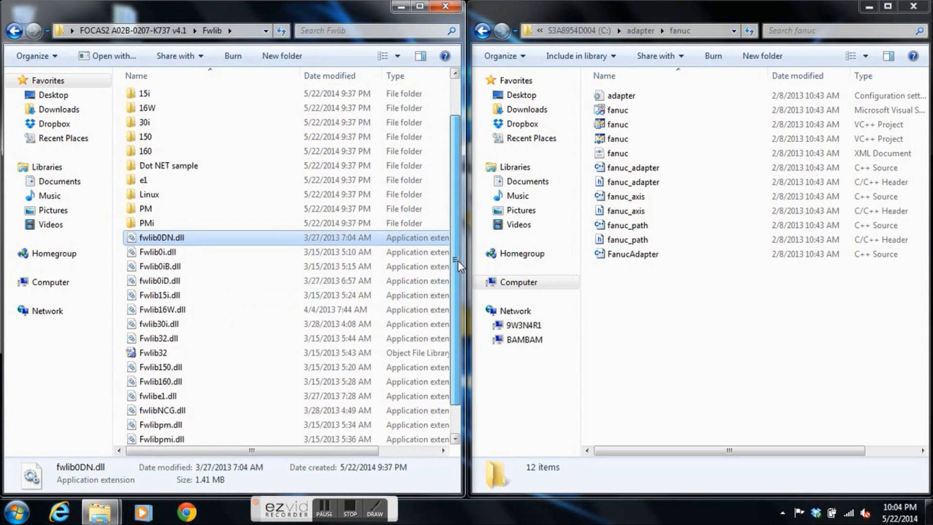
scroll(down, 3)
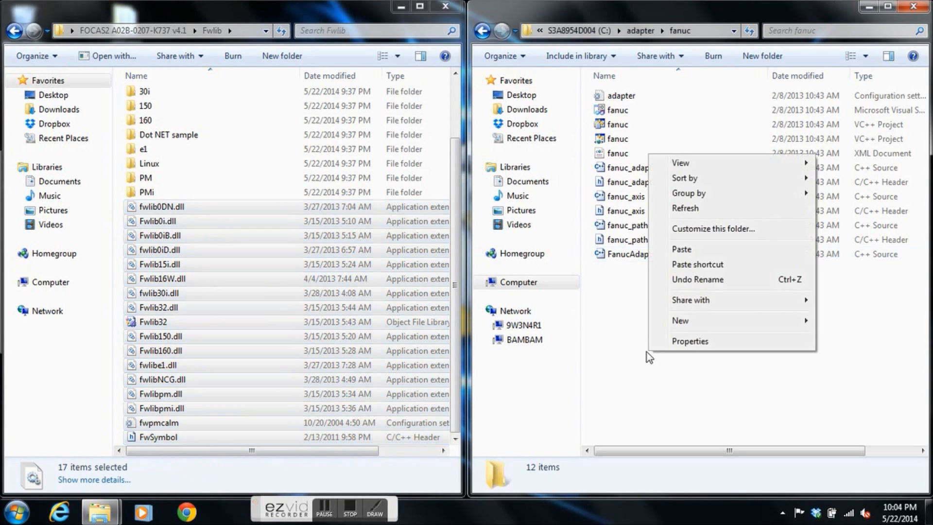
mouse_move(730, 254)
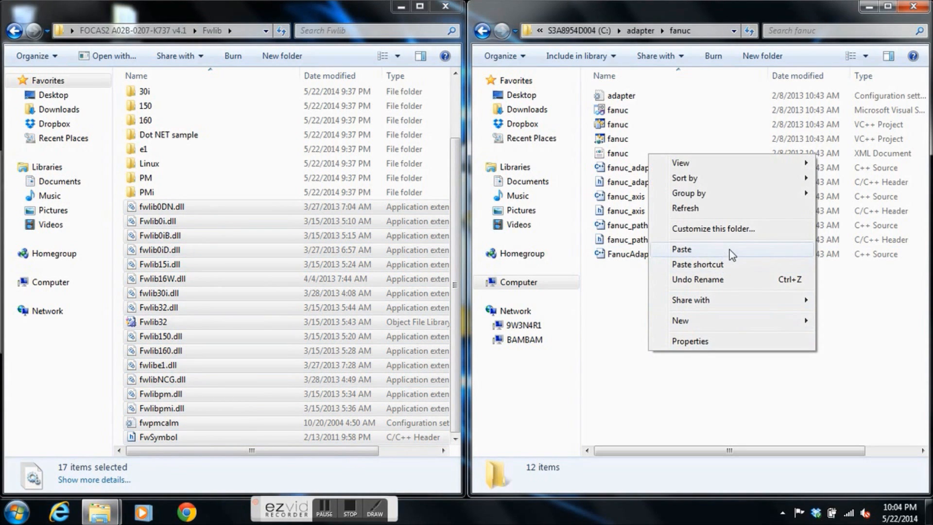
click(681, 249)
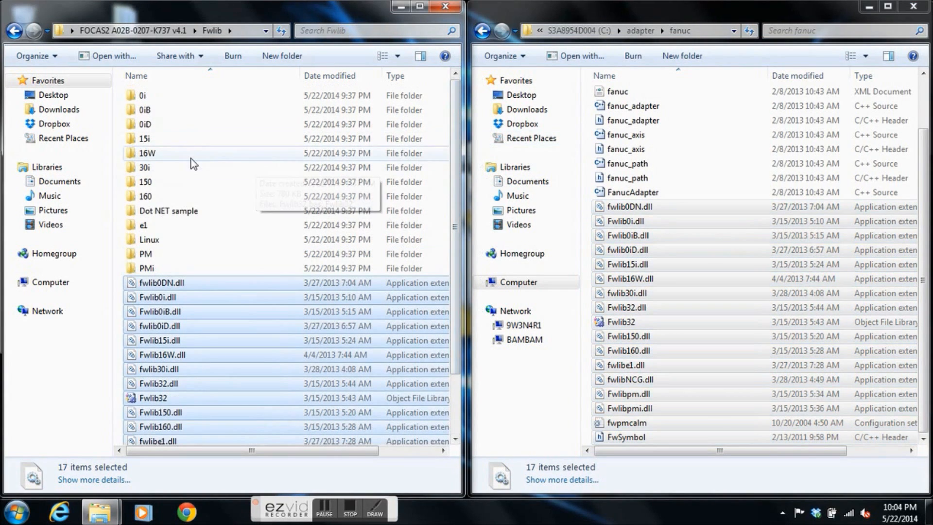
Copy the Fwlib32 header from FOCAS2's 0iD folder into adapter\fanuc.
double_click(141, 124)
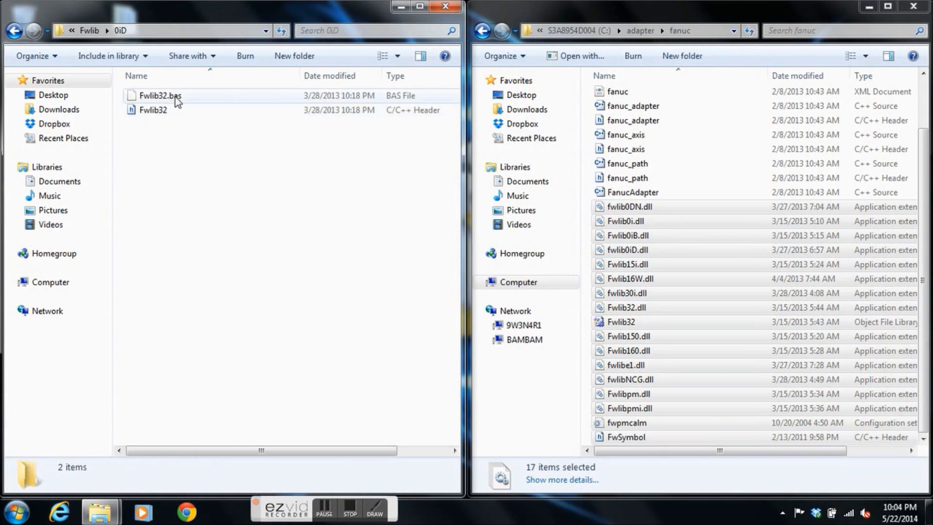
click(152, 110)
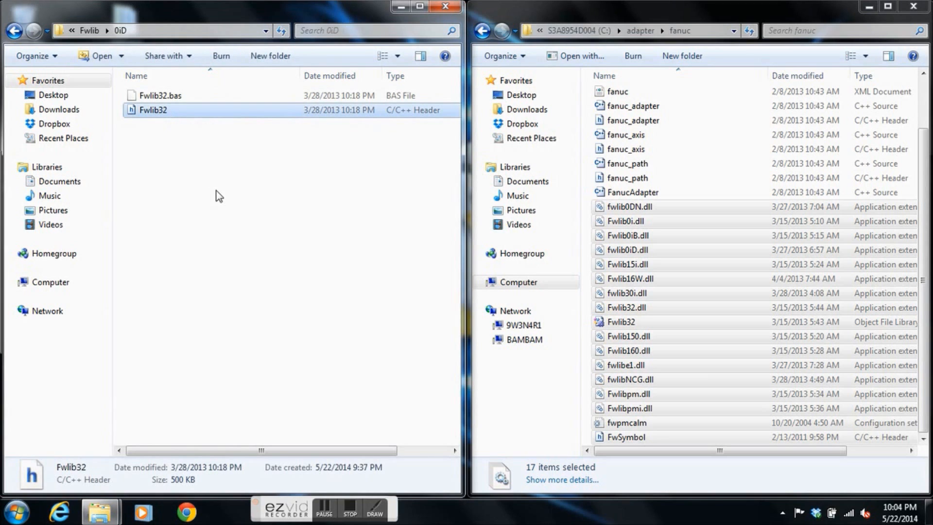
click(627, 337)
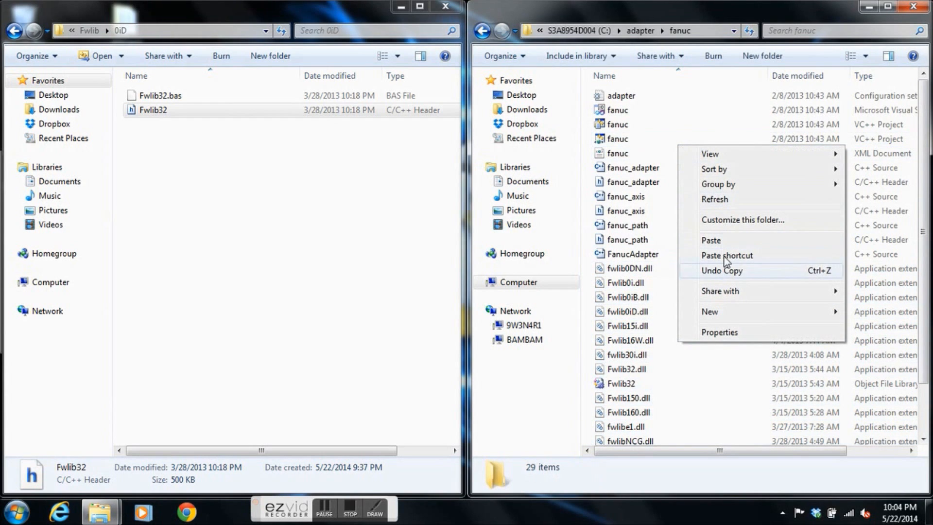
click(710, 240)
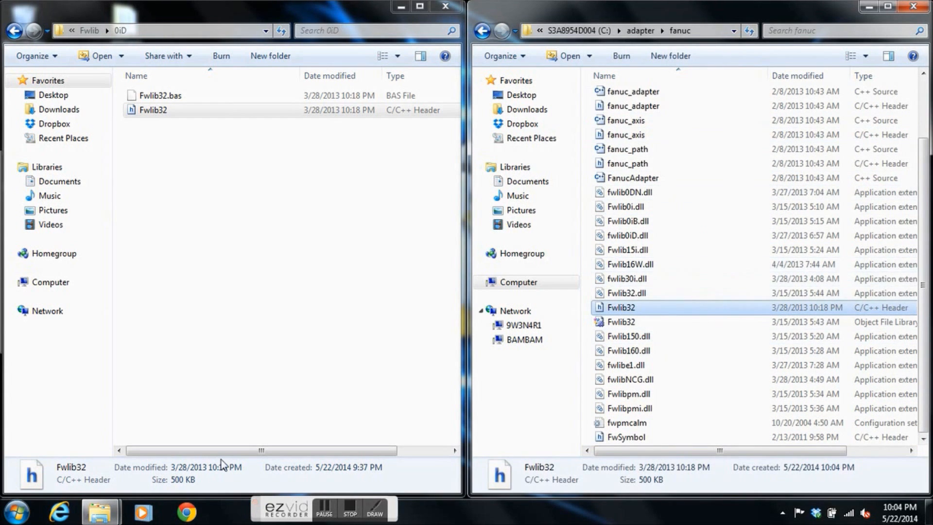
click(16, 510)
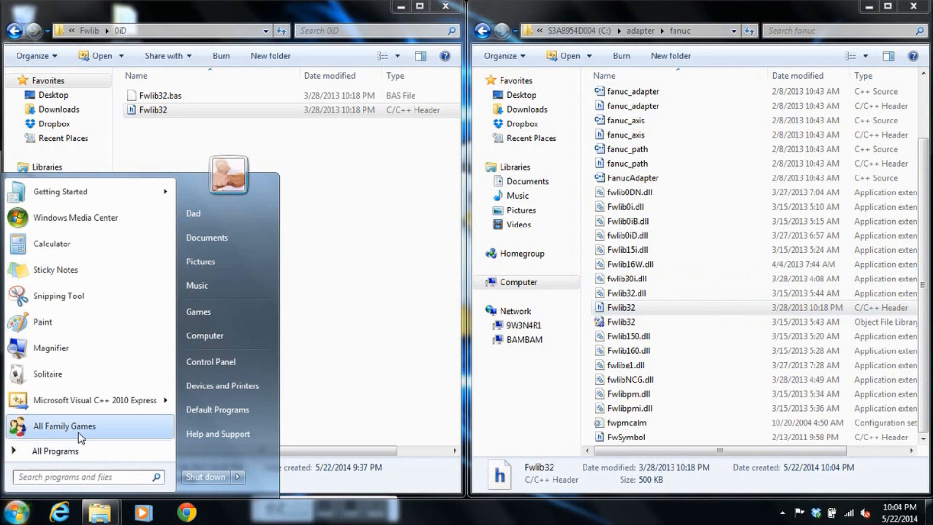
mouse_move(94, 399)
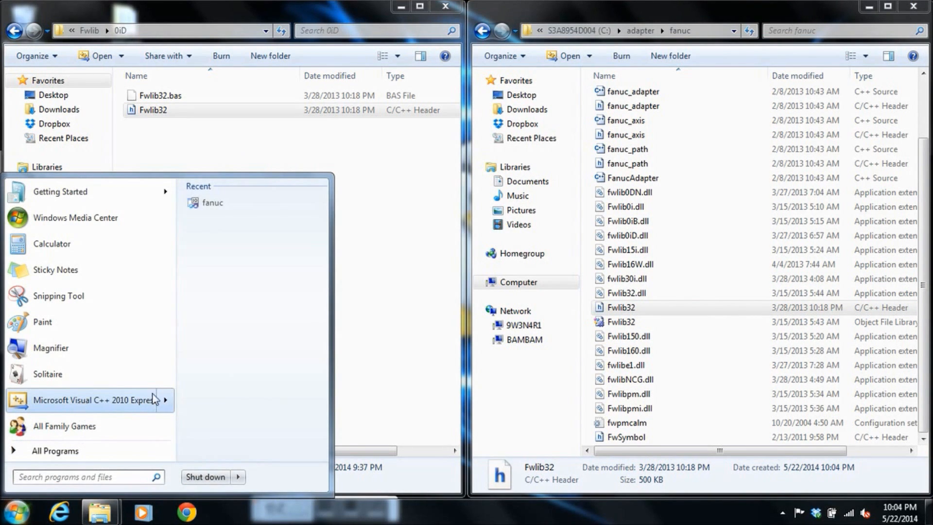
Launch Visual C++ 2010 Express and load the fanuc solution from C:\adapter\fanuc.
click(92, 399)
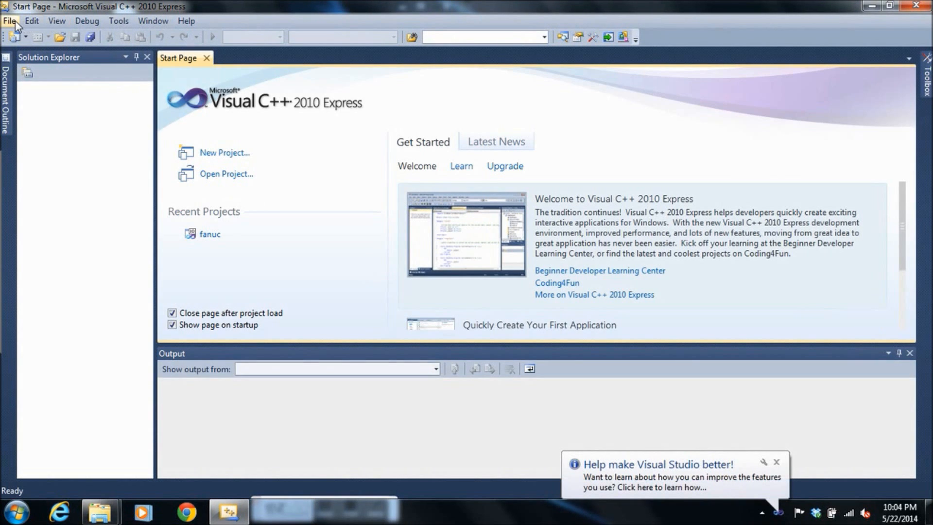
click(9, 21)
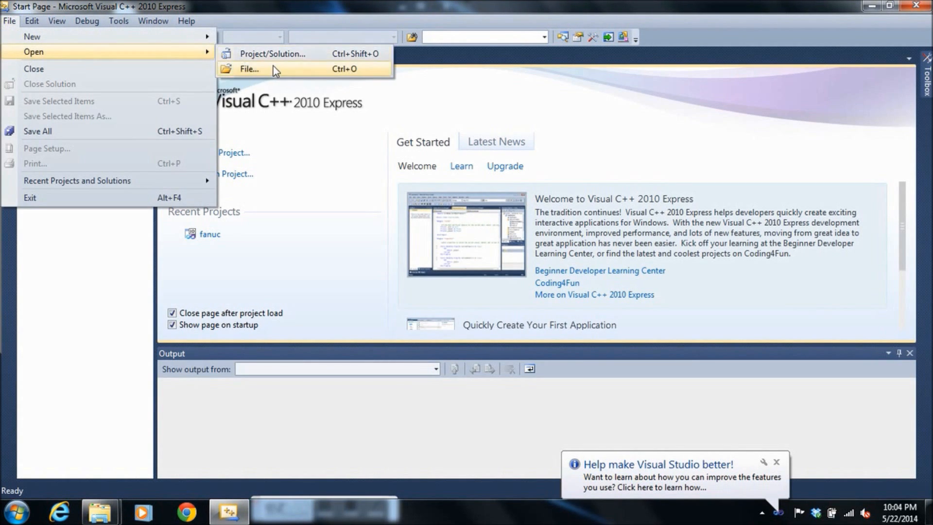
click(249, 69)
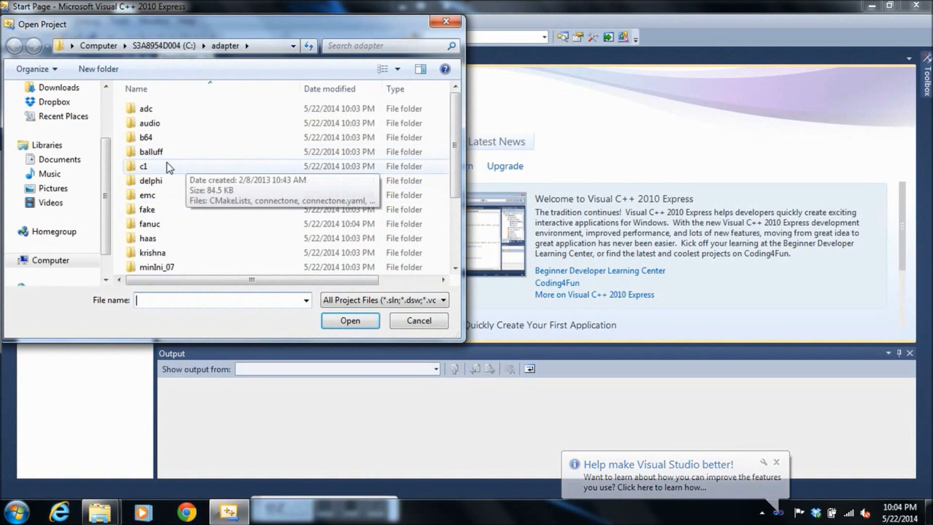
double_click(149, 223)
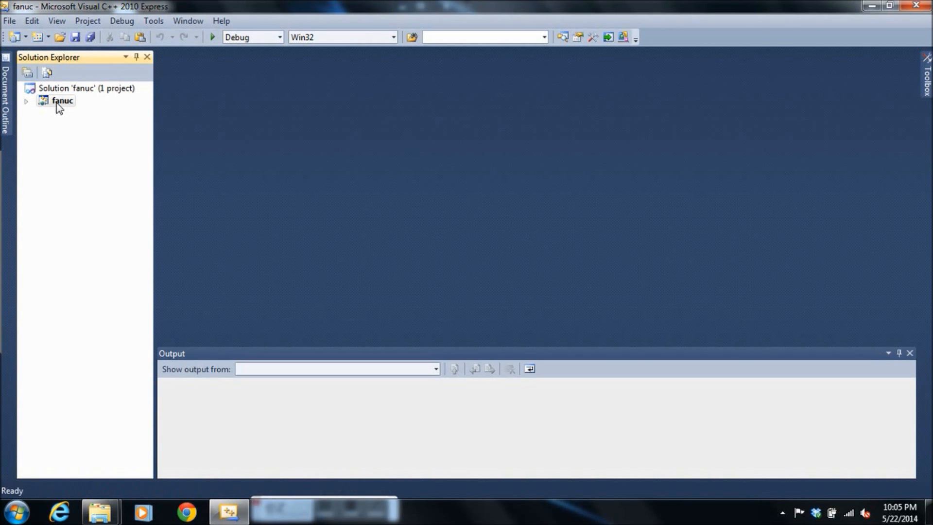
Show the fanuc project's Linker > Input Additional Dependencies (Fwlib32.lib, wsock32.lib, fwlib30i.lib).
right_click(61, 101)
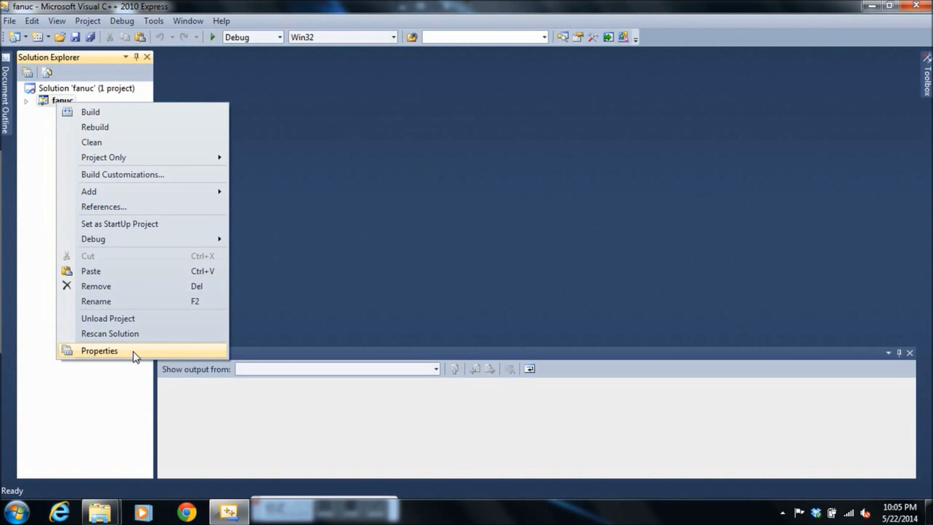
click(98, 350)
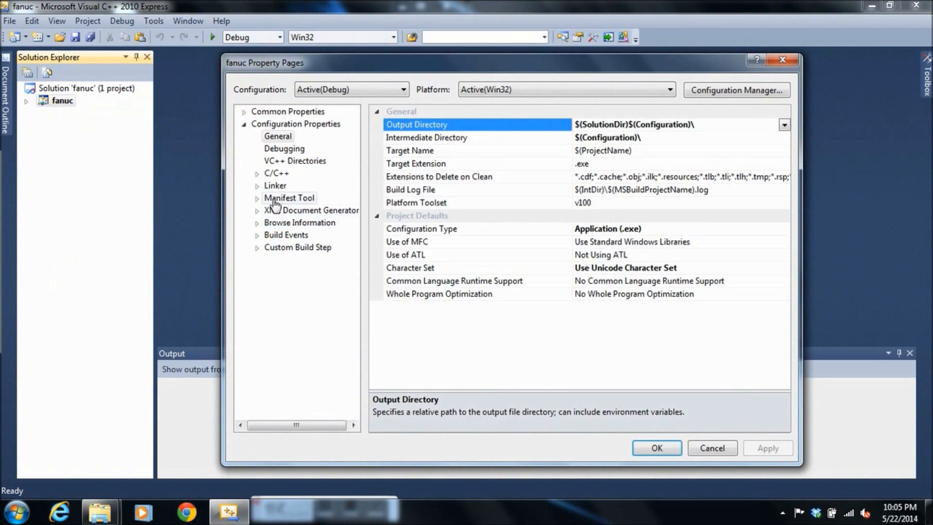
click(275, 185)
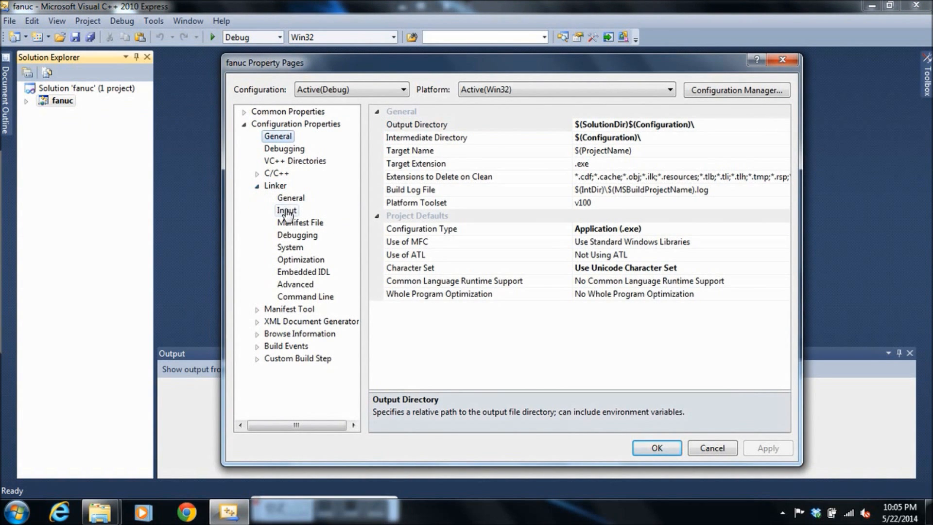
click(287, 210)
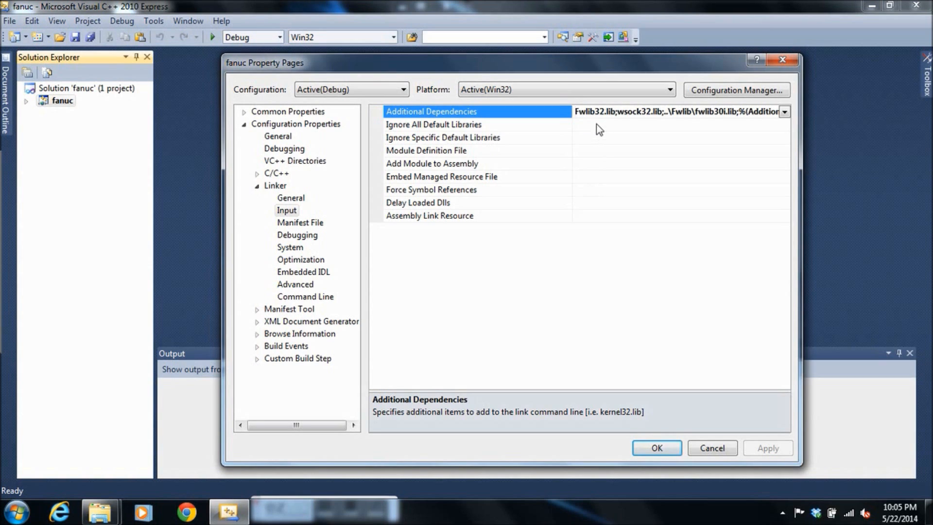
mouse_move(513, 109)
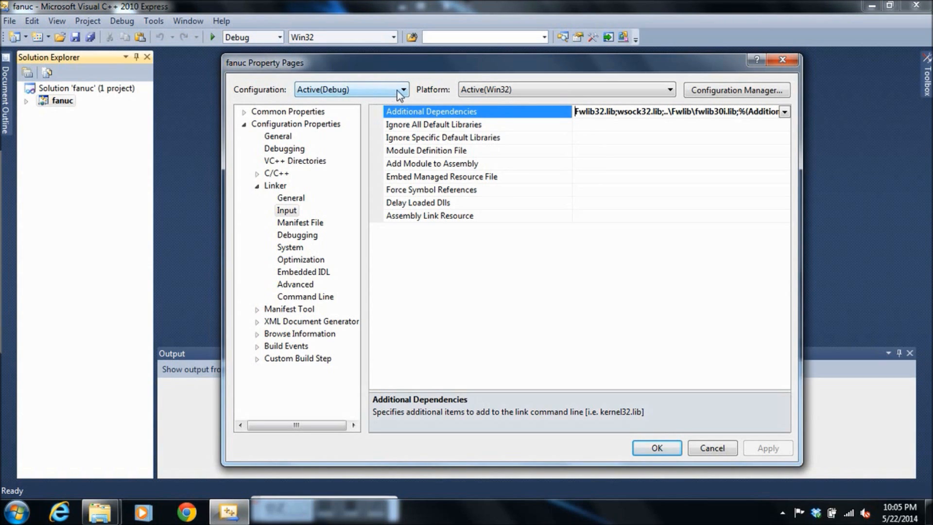
Switch to Release0id, set dependencies to Fwlib32.lib;wsock32.lib;%(AdditionalDependencies), and confirm.
click(403, 90)
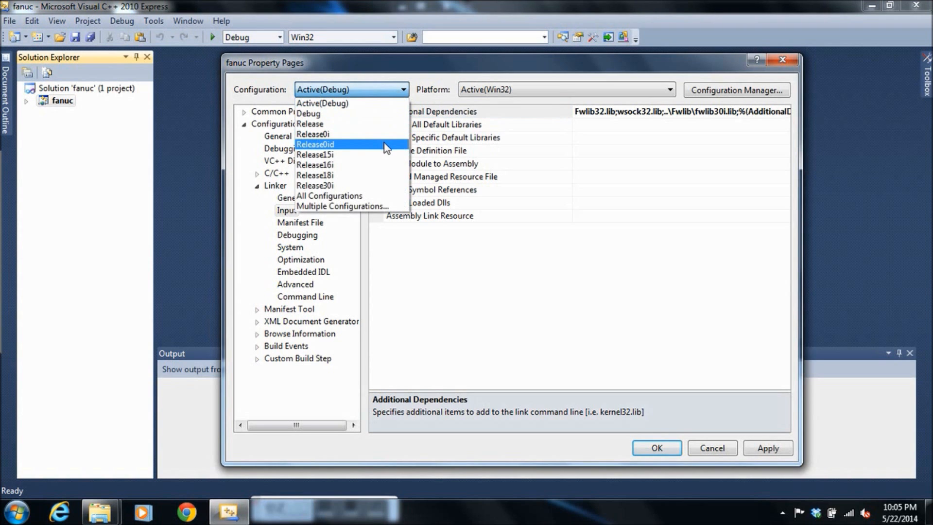
click(315, 144)
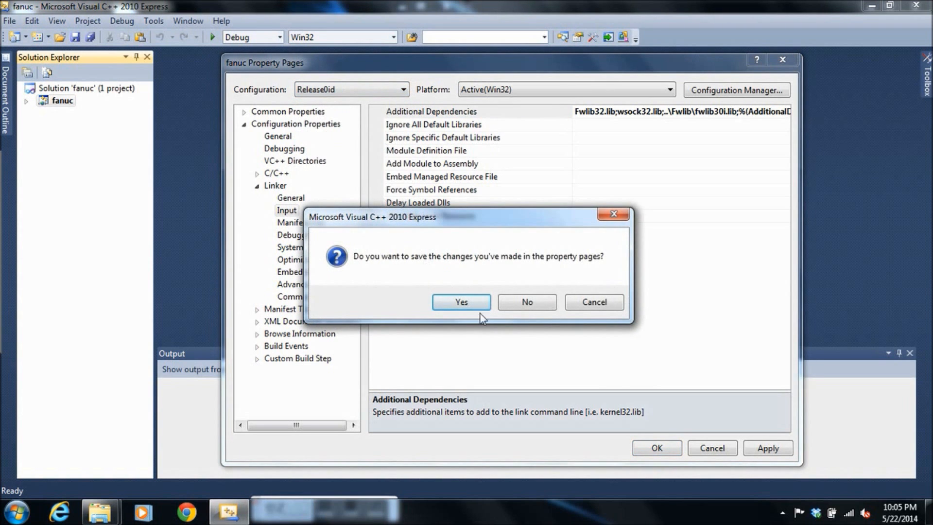
click(460, 302)
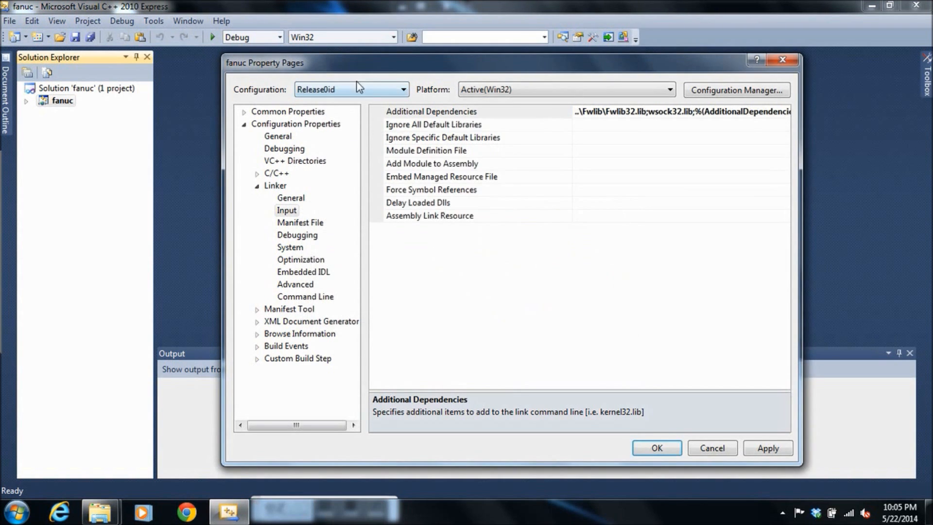
click(430, 111)
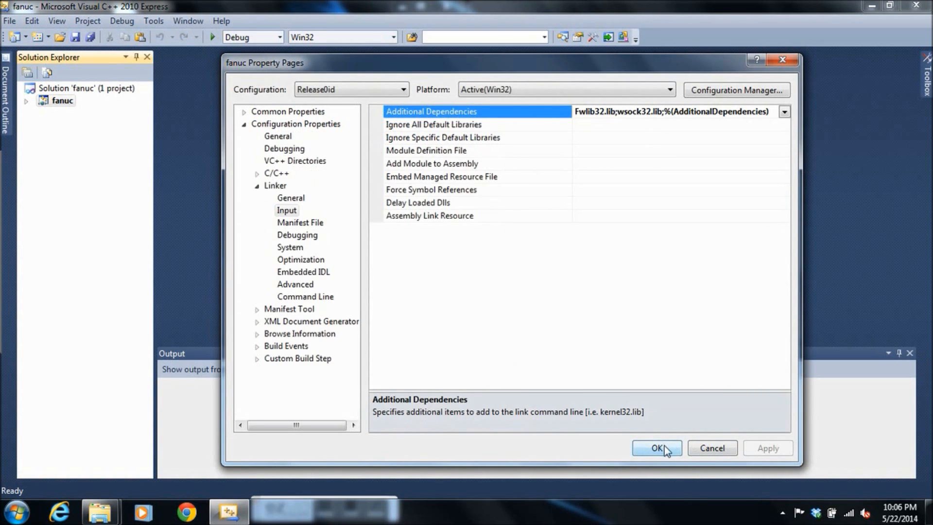
click(656, 448)
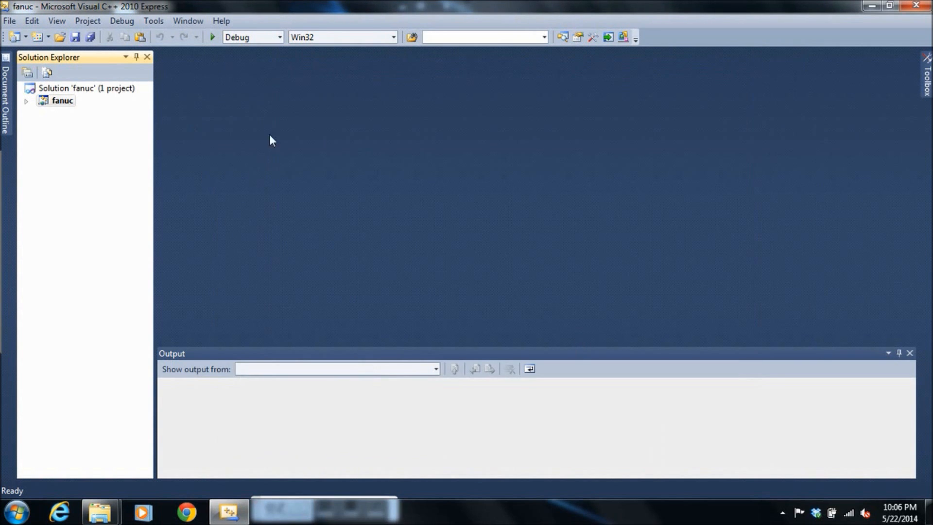
Build the solution and check the Output window reports 1 succeeded, 0 failed.
click(279, 36)
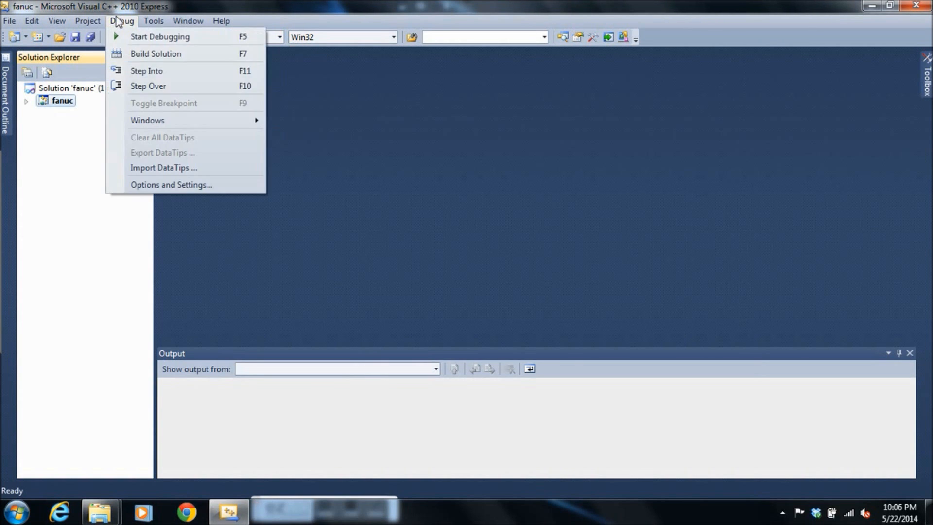
mouse_move(122, 31)
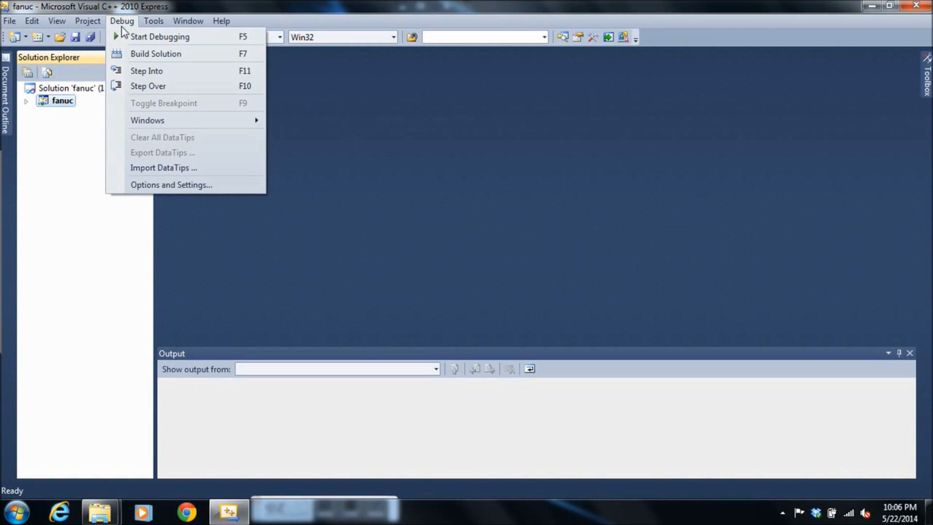
click(155, 54)
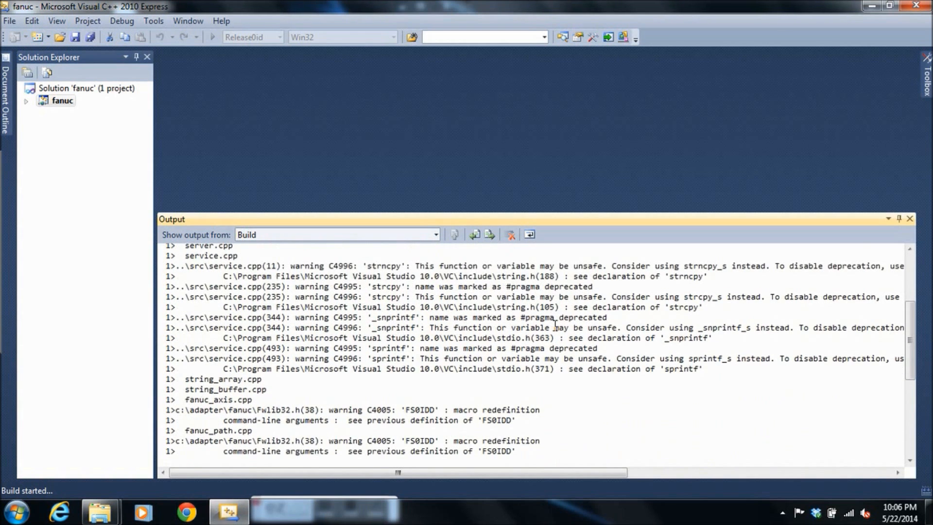
scroll(down, 3)
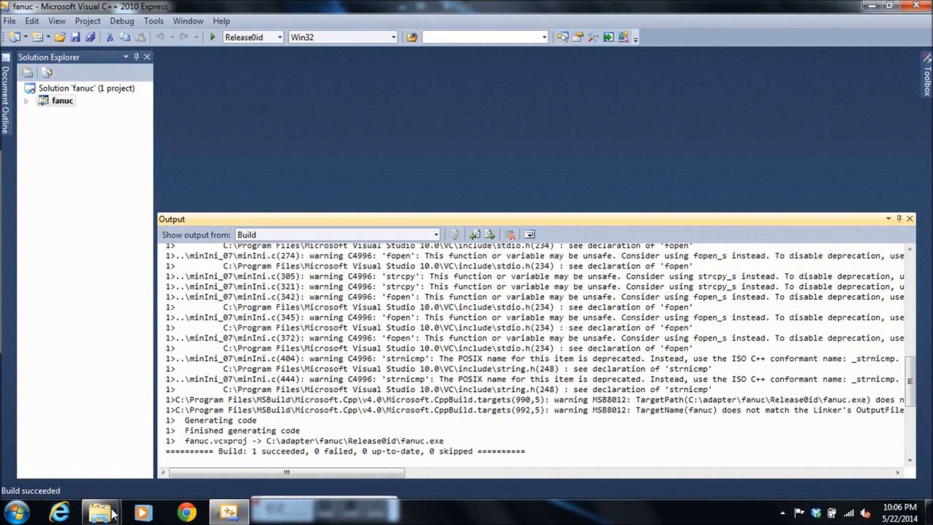
Return to Explorer, enter the Release0id folder and select the fanuc_0id application.
click(99, 511)
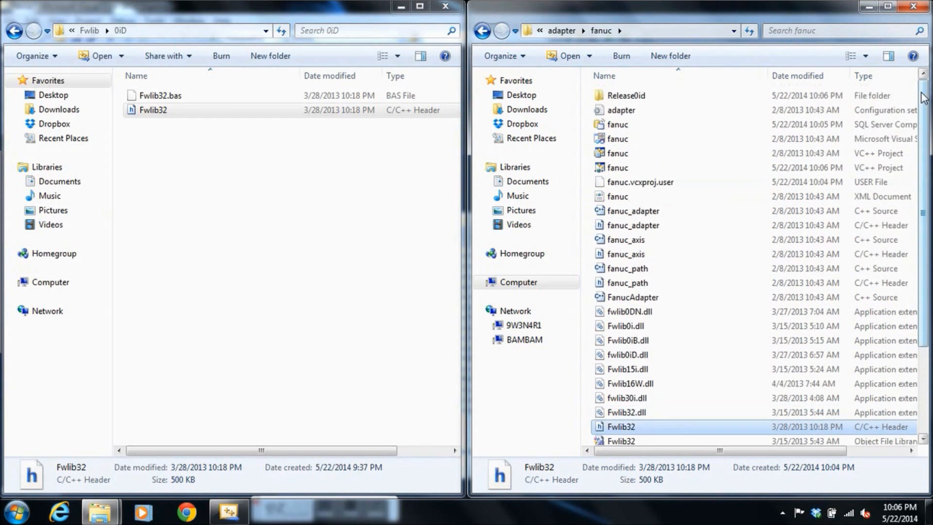
double_click(624, 96)
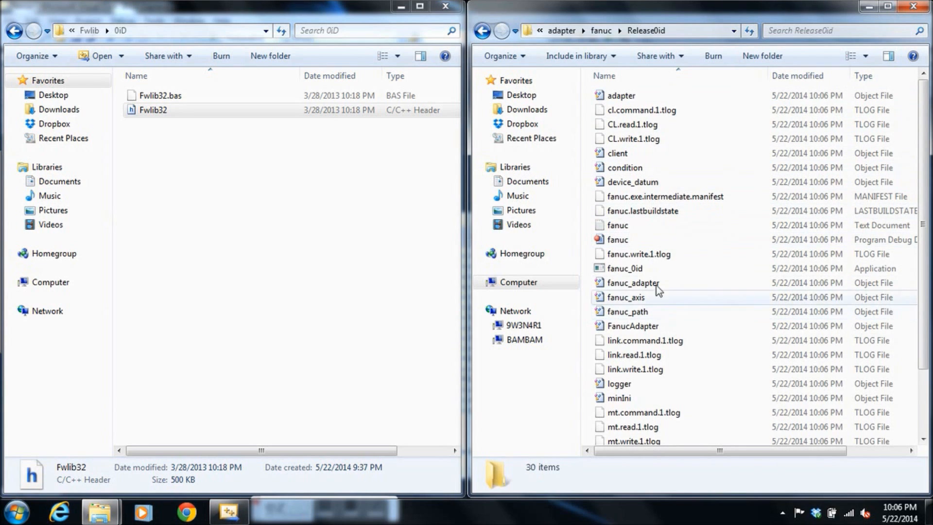
click(623, 268)
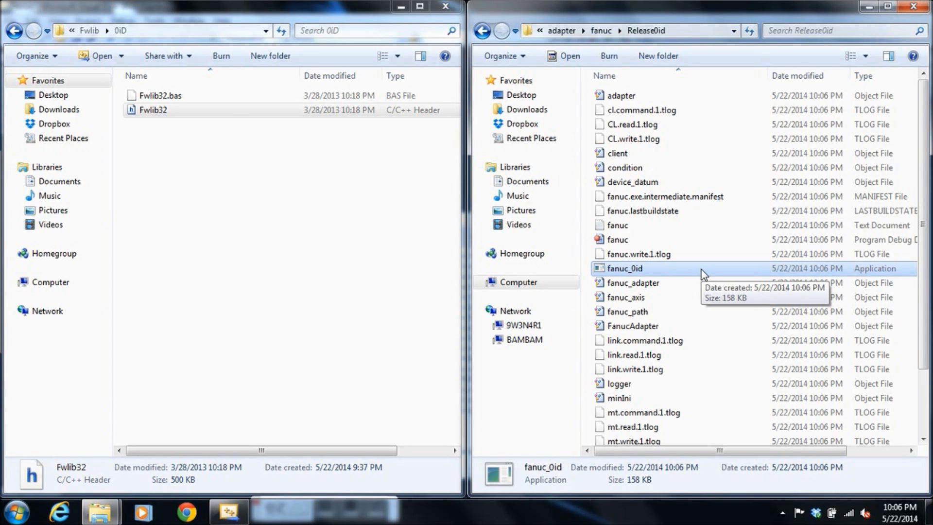
mouse_move(659, 278)
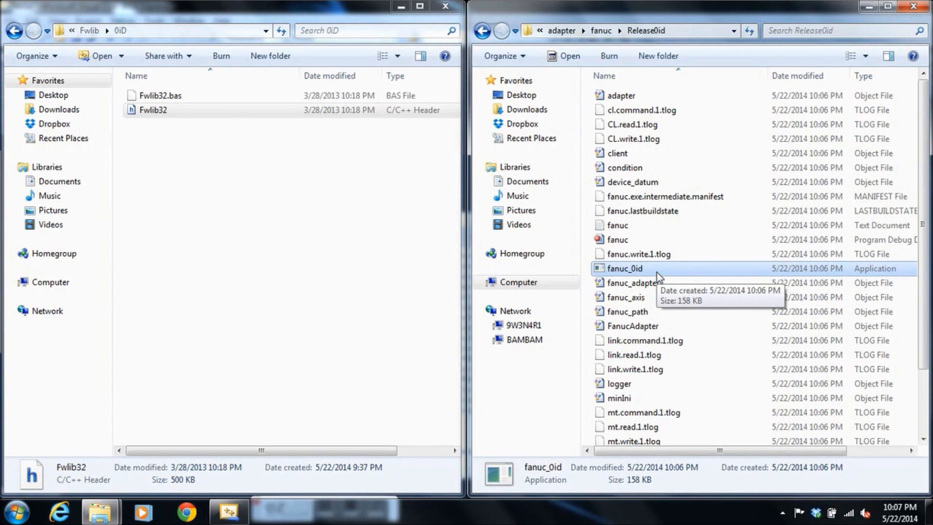
mouse_move(711, 212)
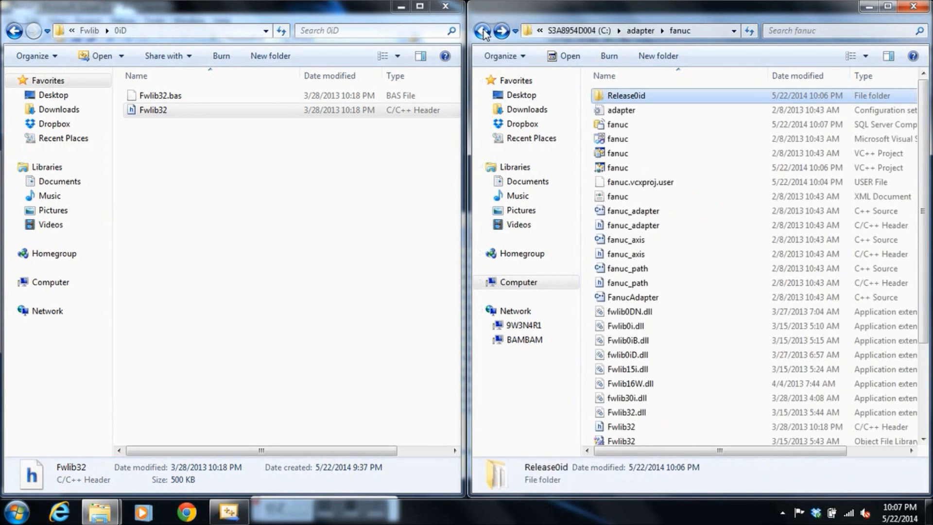
Copy adapter.ini from the fanuc folder into the Release0id build folder beside fanuc_0id.
click(620, 110)
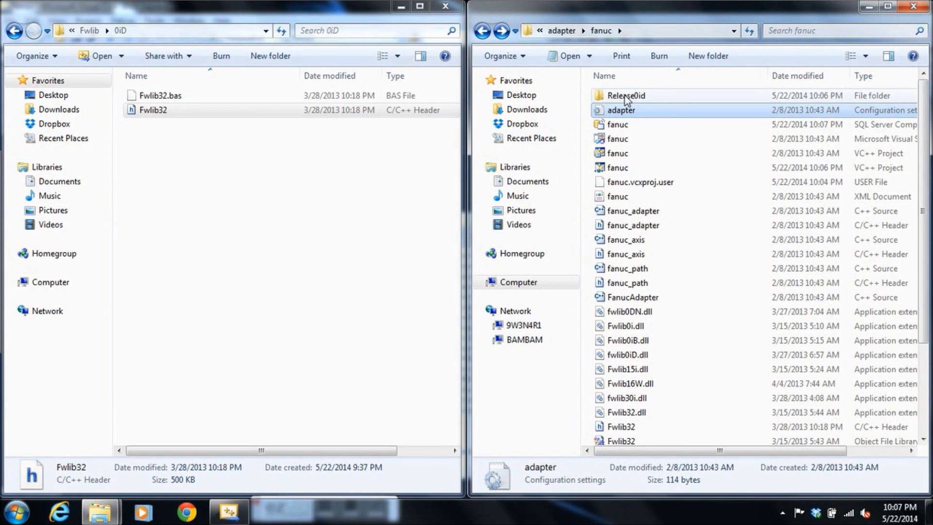
double_click(625, 95)
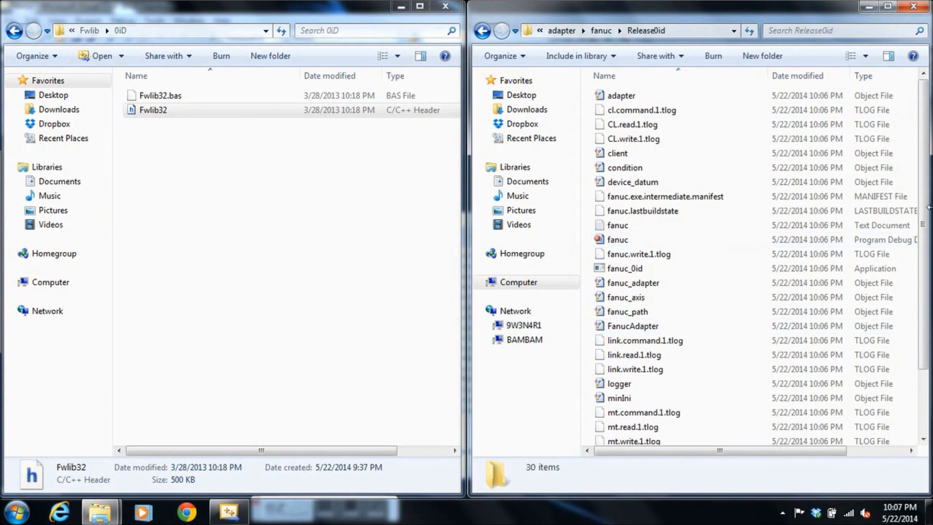
scroll(down, 3)
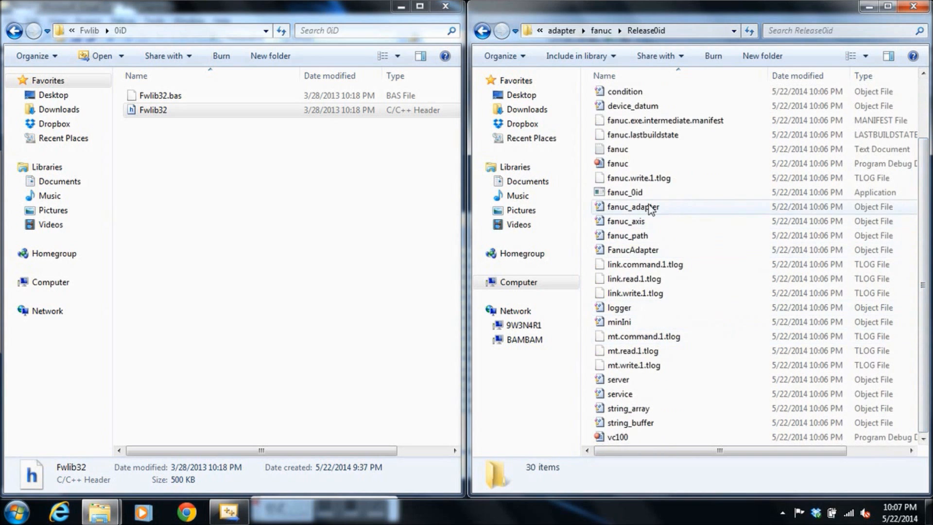
click(634, 206)
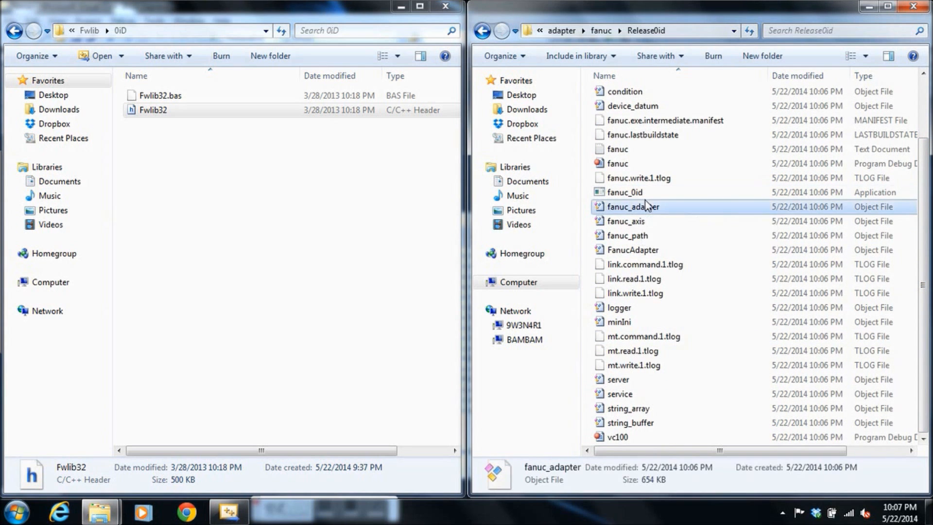
right_click(633, 207)
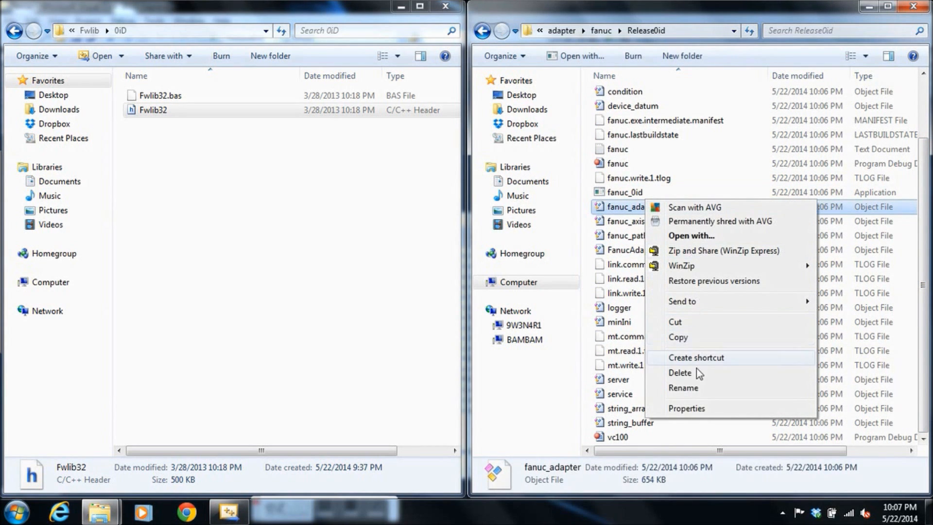
mouse_move(697, 357)
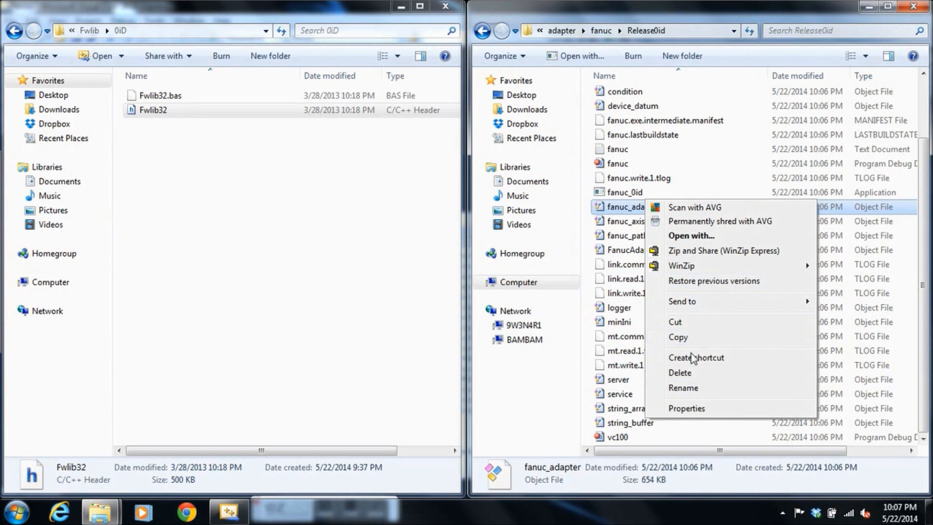
mouse_move(628, 146)
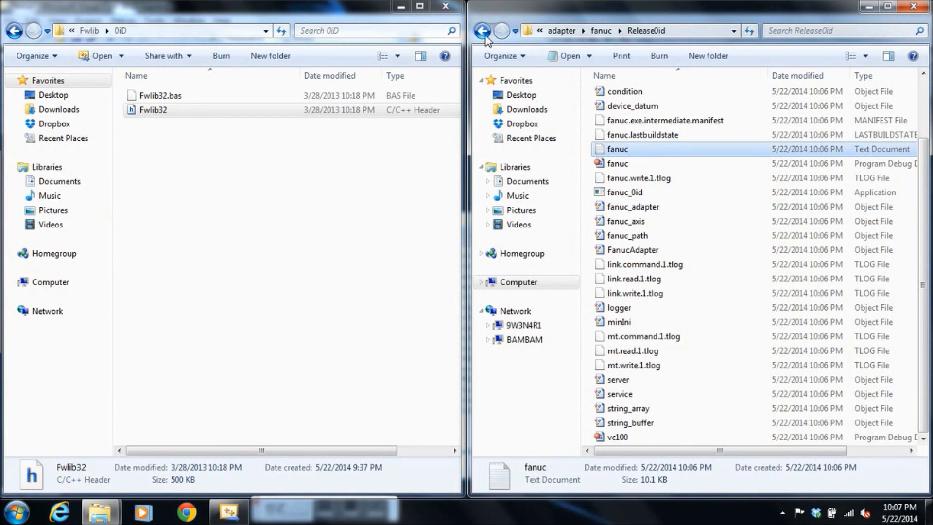
click(483, 30)
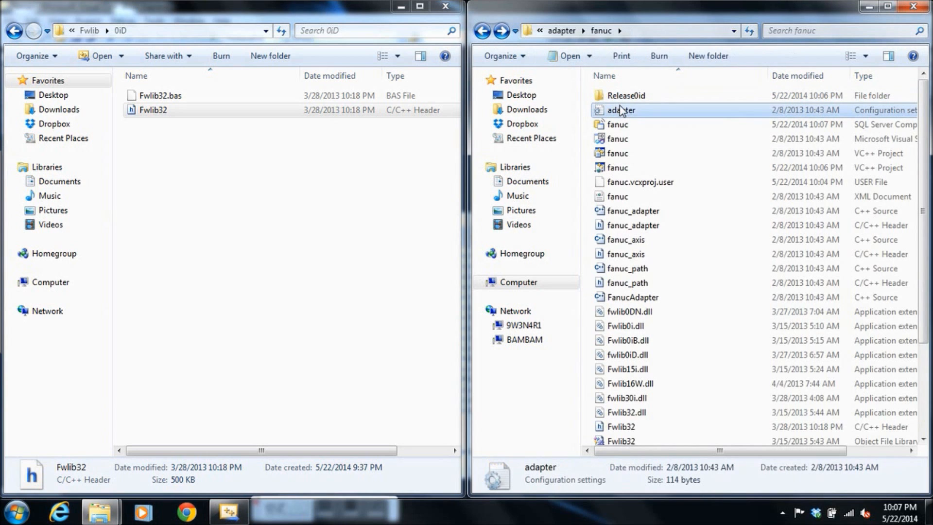
double_click(623, 95)
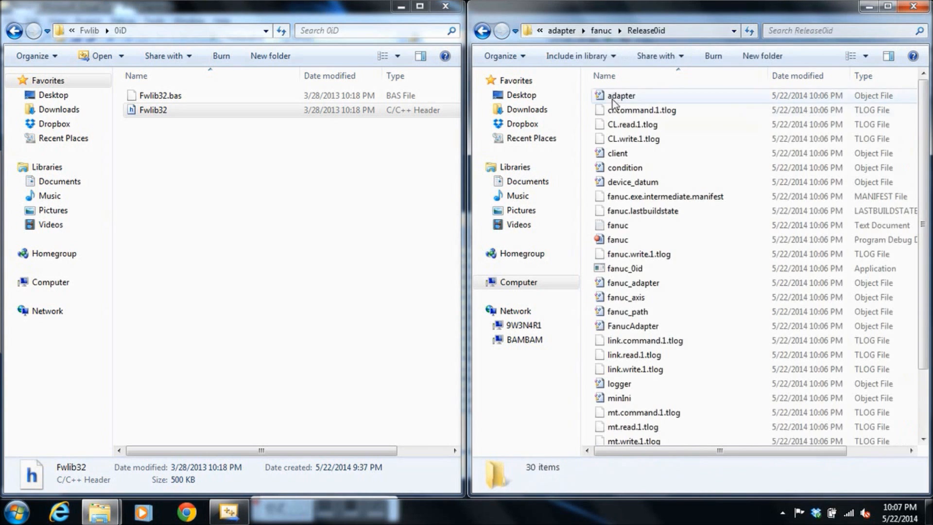
right_click(850, 198)
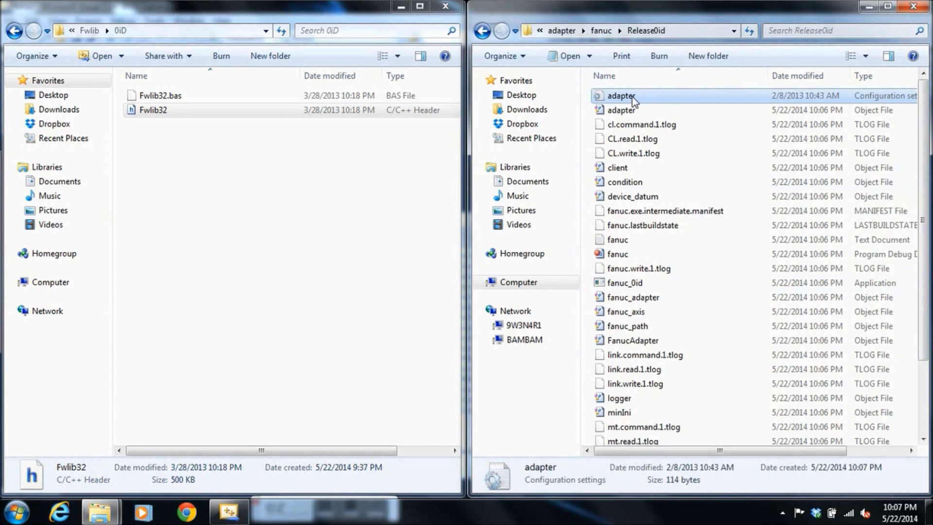
right_click(620, 95)
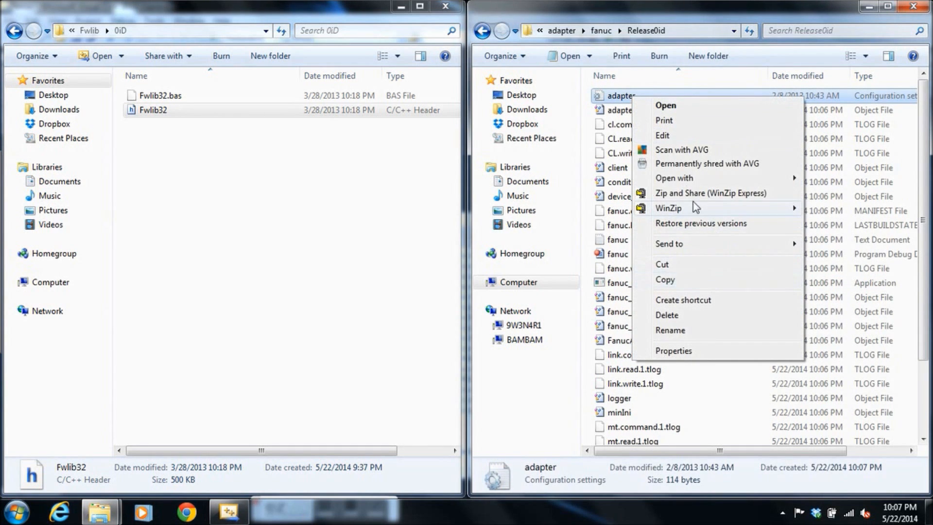
mouse_move(675, 178)
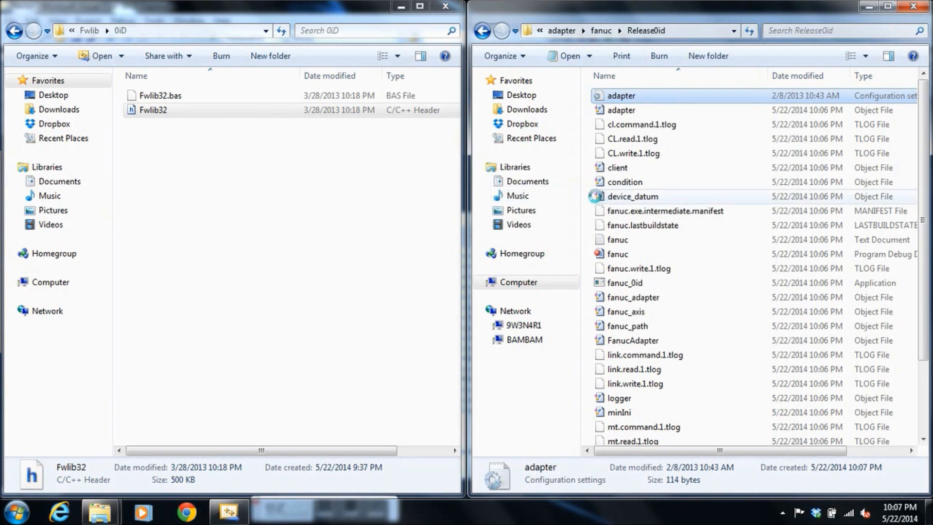
In adapter.ini, set the focus host to 192.168.82.15 and add port = 8193 below it.
double_click(621, 96)
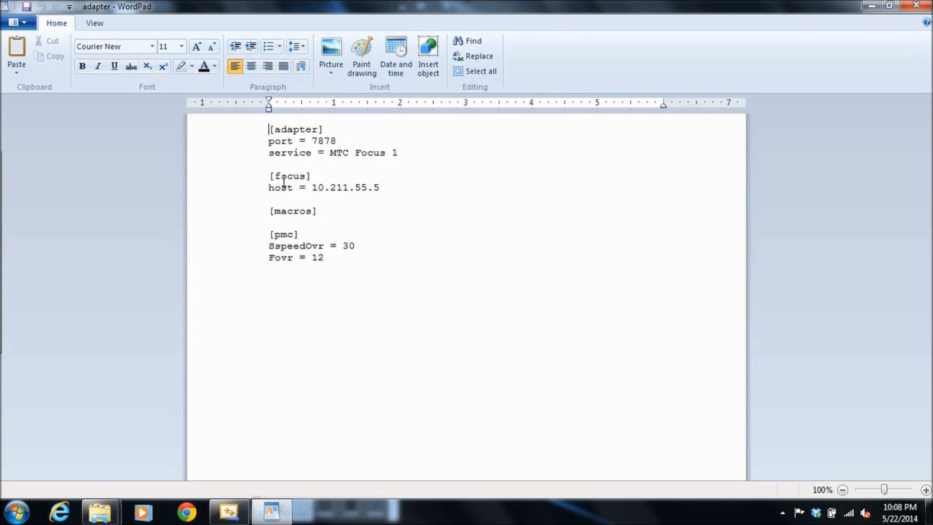
mouse_move(300, 184)
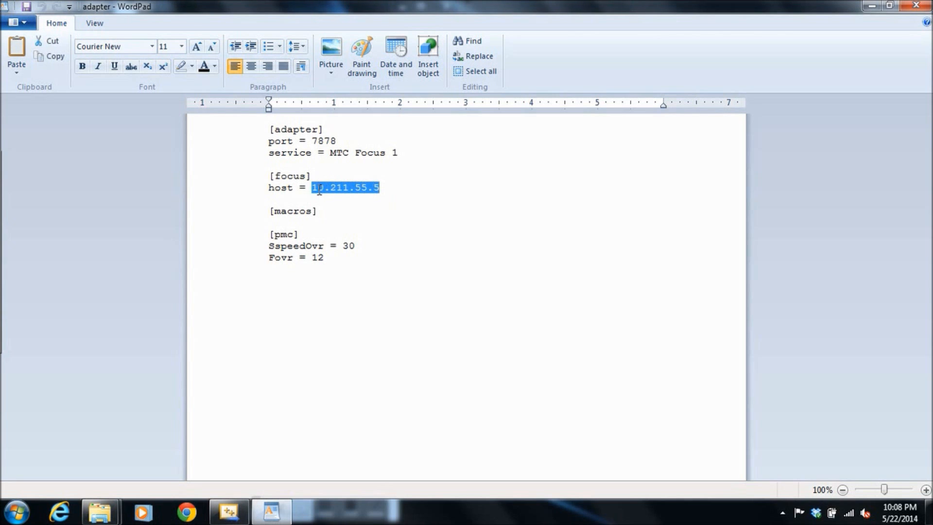
text(1)
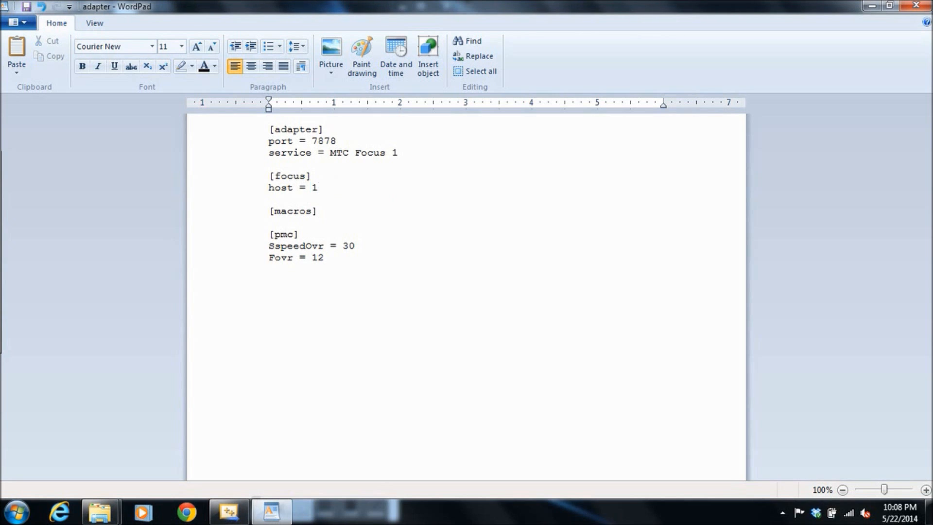
text(69)
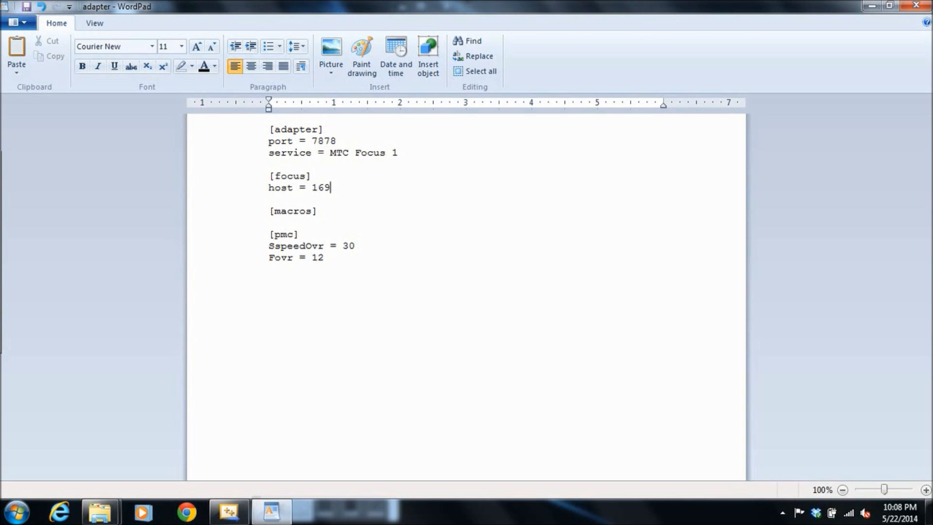
key(Backspace)
text(92.168)
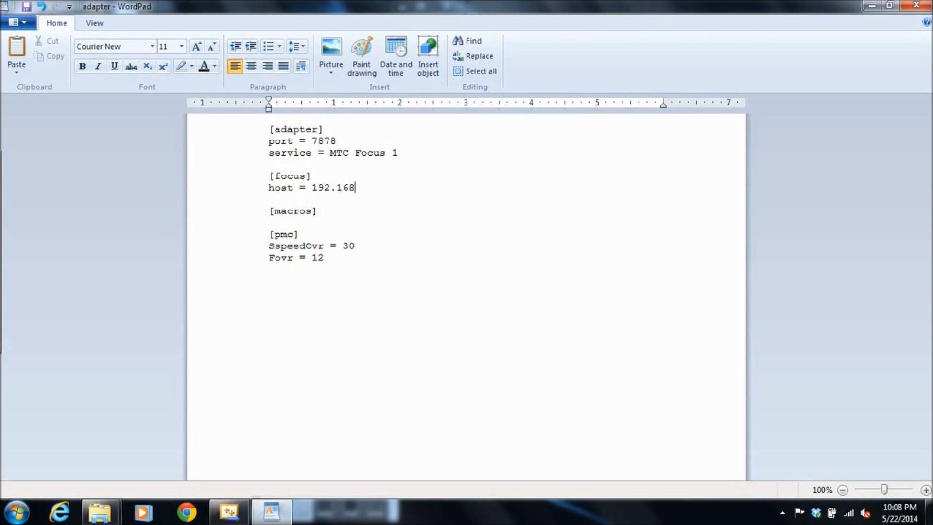
text(.82.)
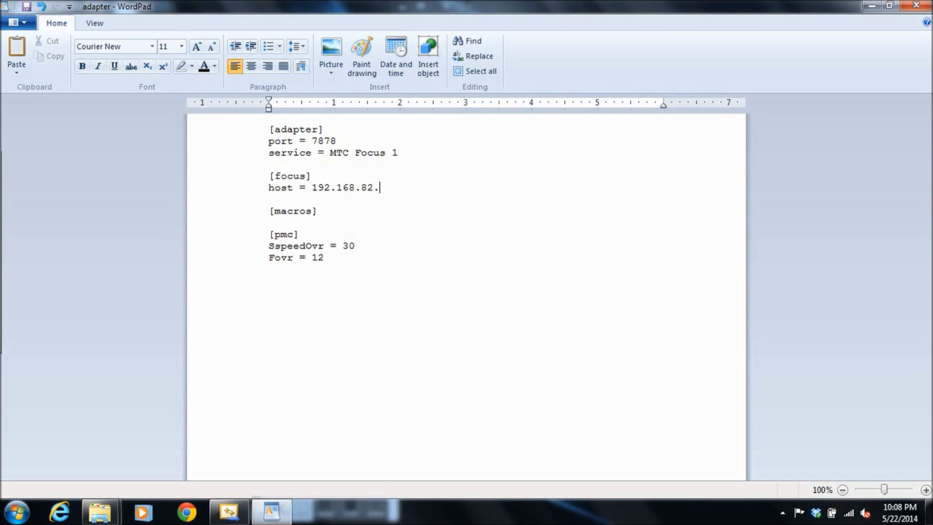
text(15)
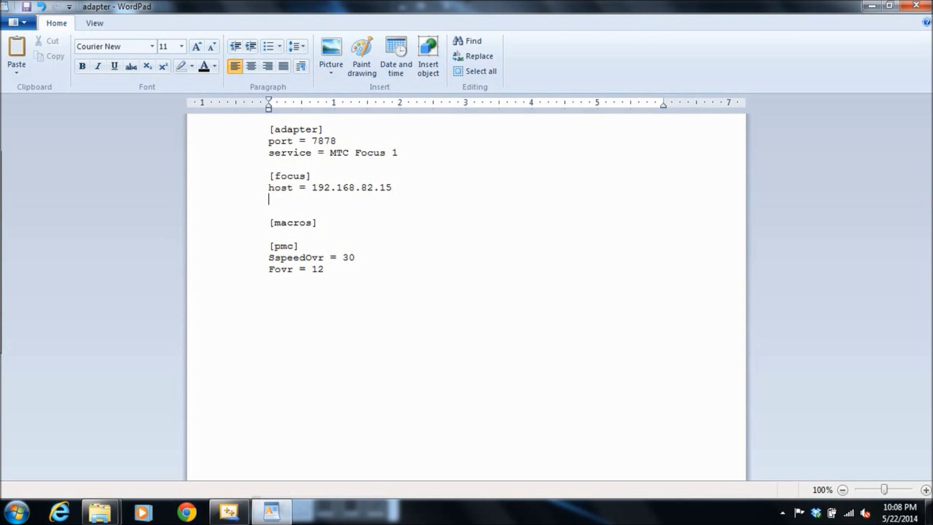
text(port)
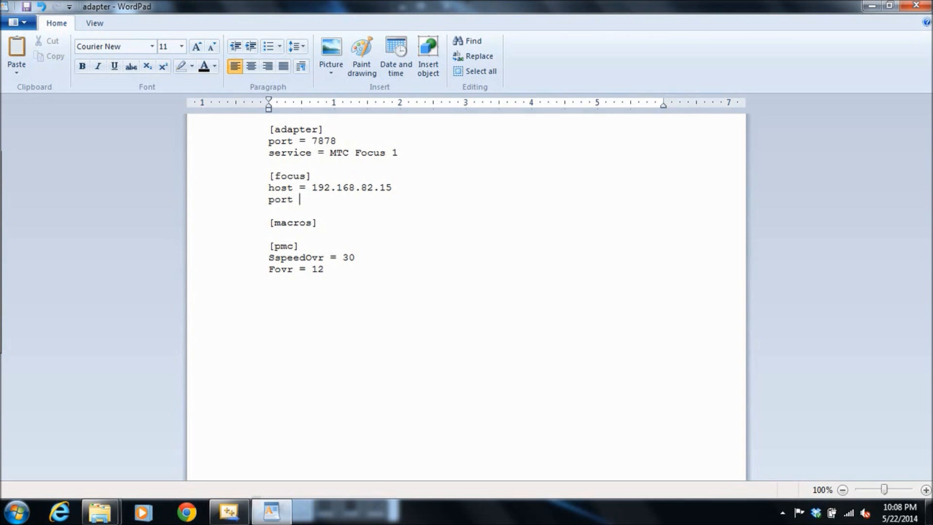
text(= 8)
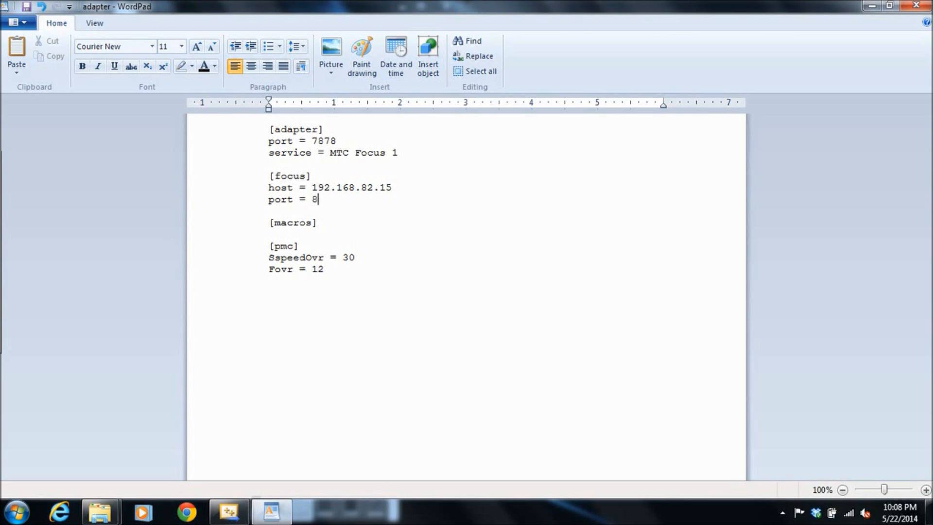
text(193)
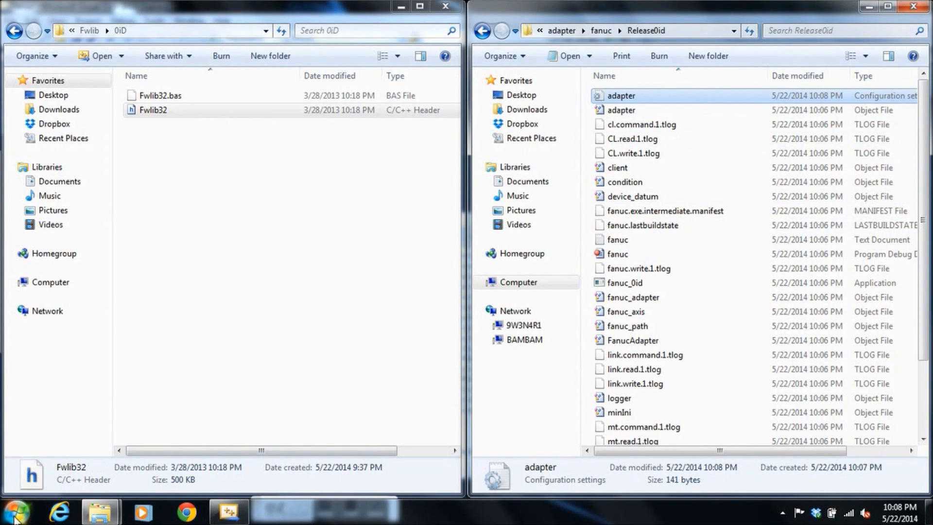
In a new command prompt, change into Release0id and run fanuc_0id debug.
click(15, 512)
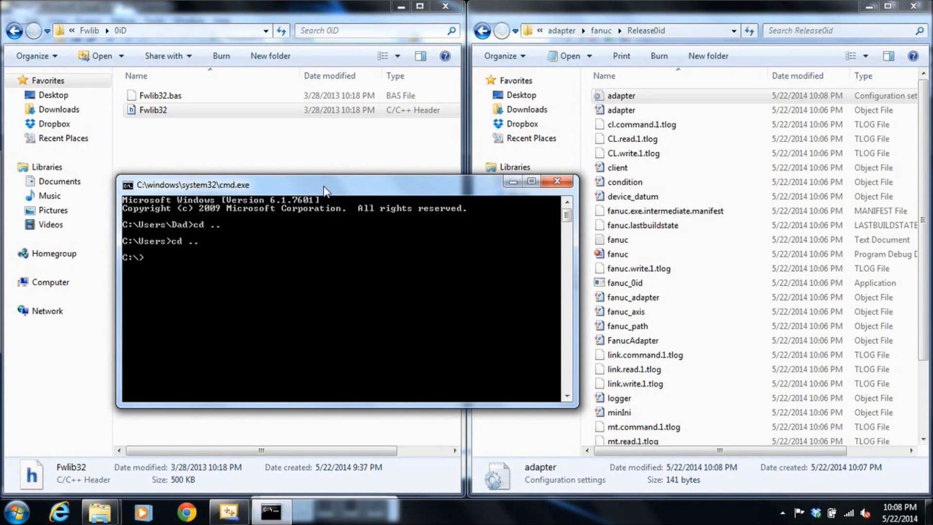
text(cd adapter)
text(cd fanuc)
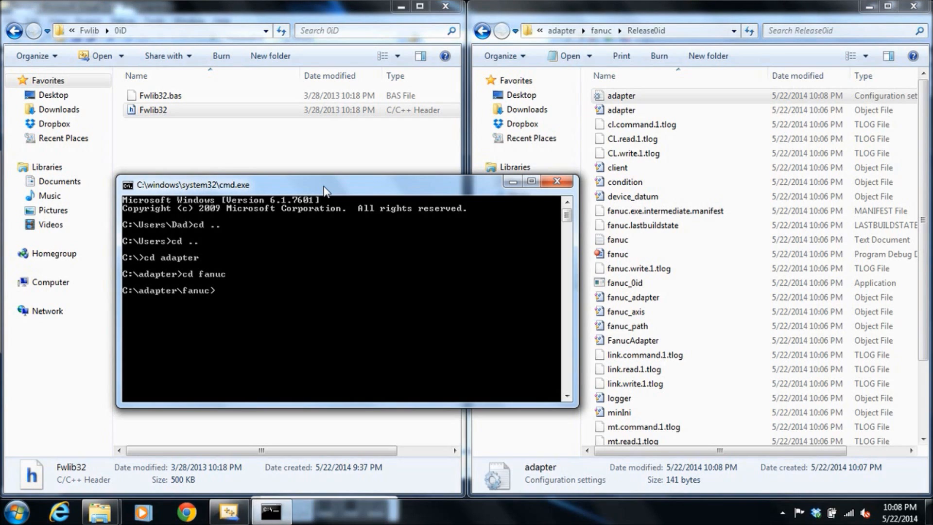
text(dir)
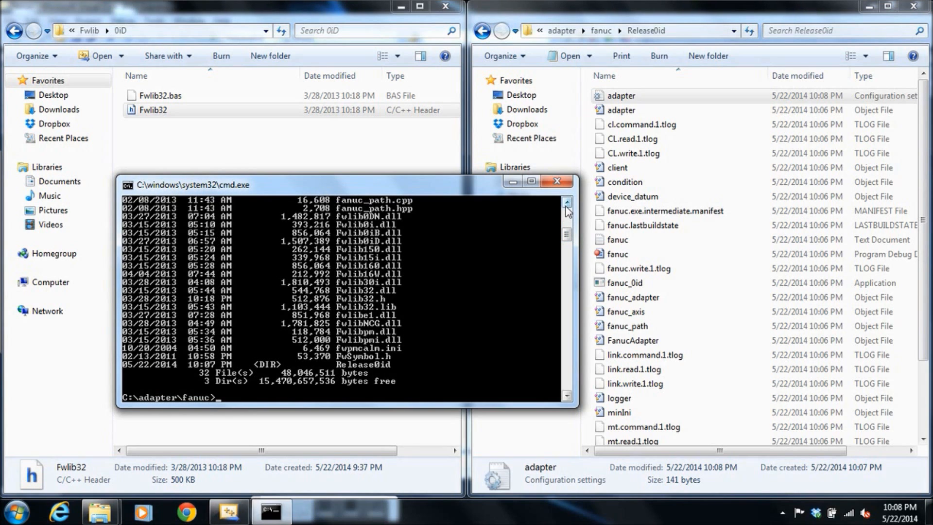
mouse_move(464, 339)
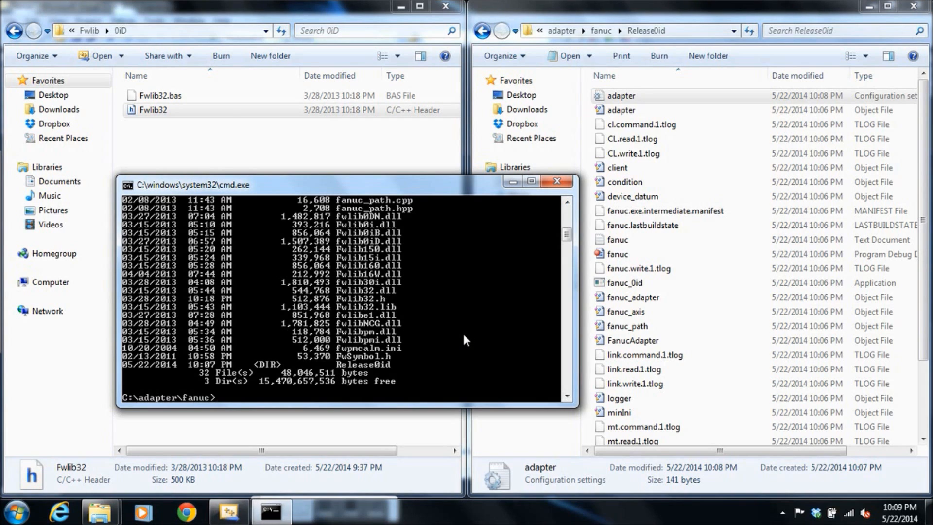
text(fanuc)
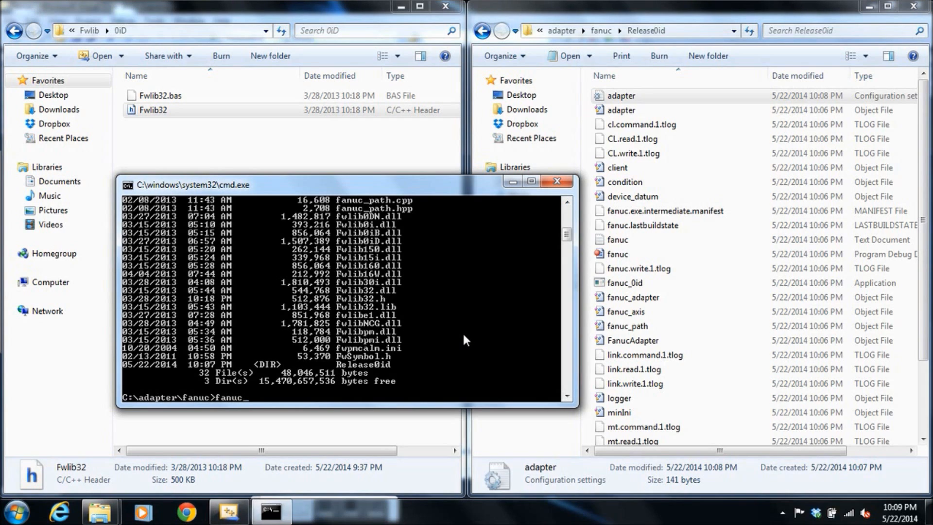
text(_0id debug)
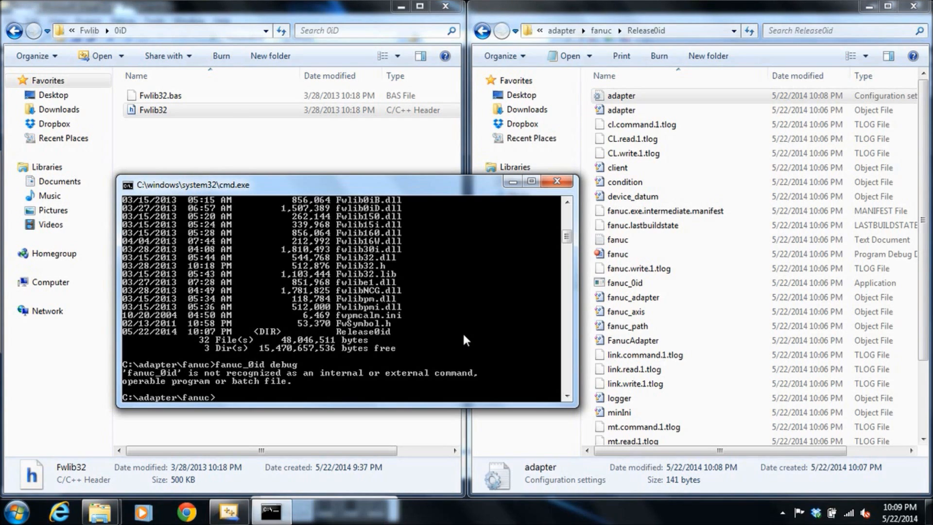
text(cd release0id)
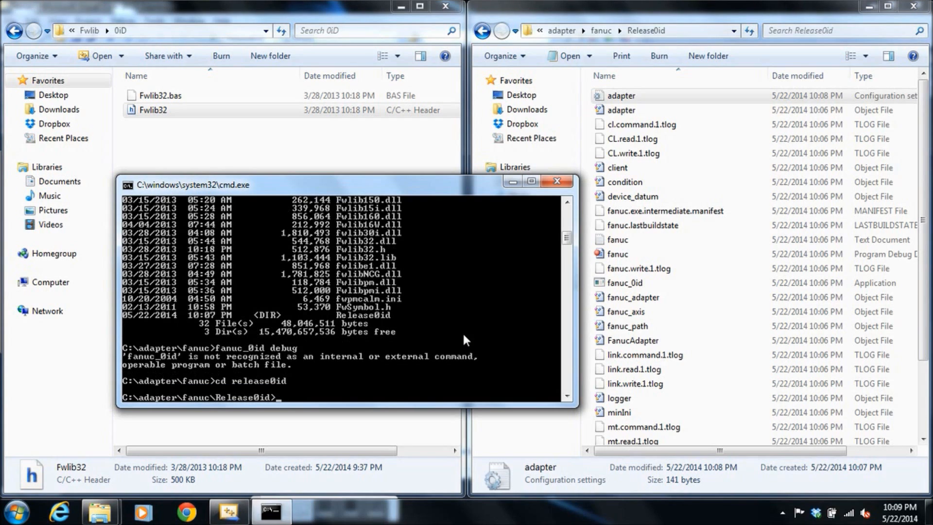
text(fanuc_0id debug)
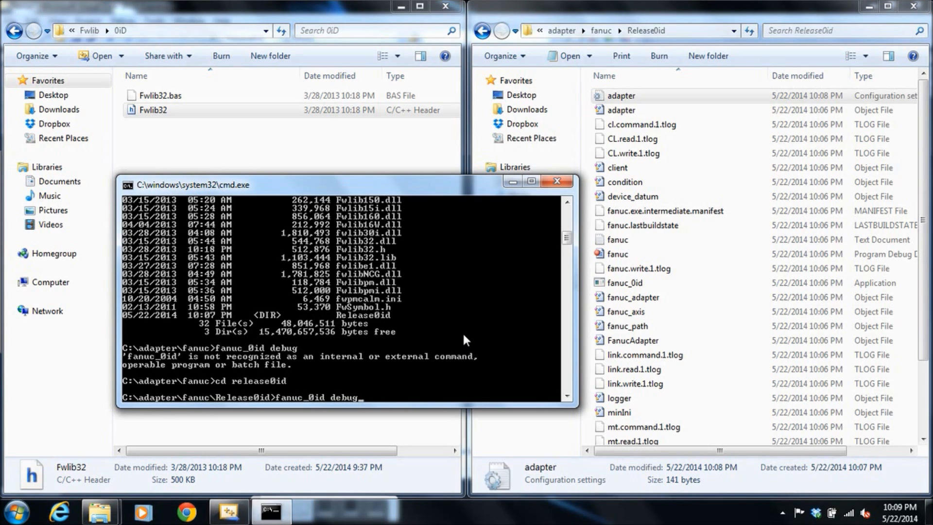
key(enter)
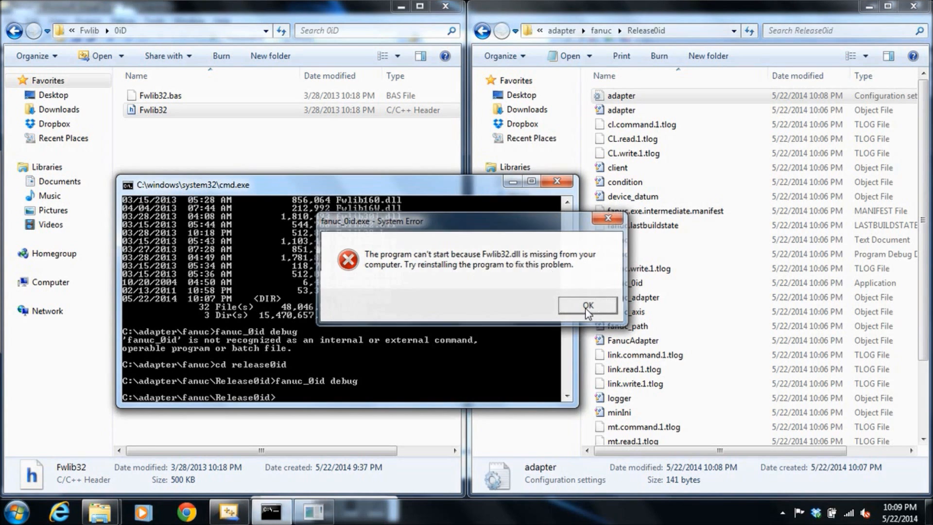
Dismiss the missing Fwlib32.dll error and copy Fwlib32.dll from FOCAS2 > Fwlib.
click(586, 305)
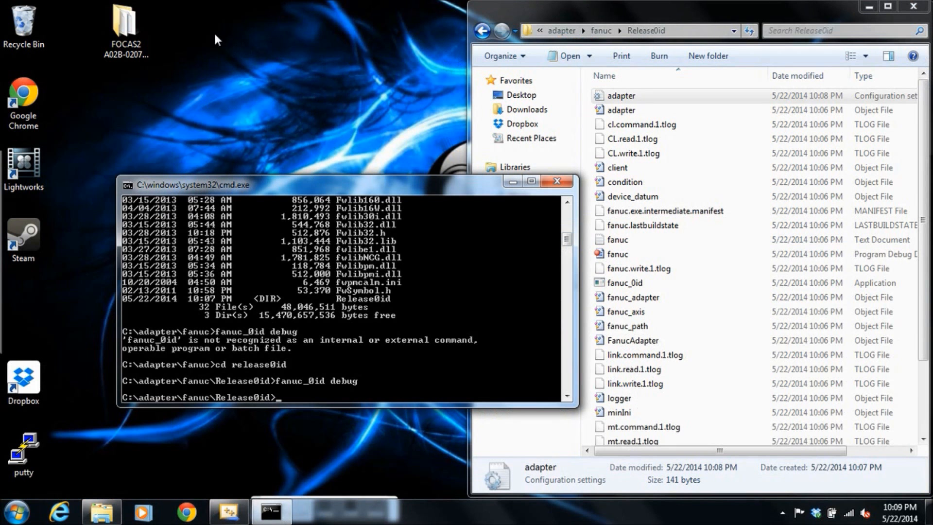
double_click(124, 26)
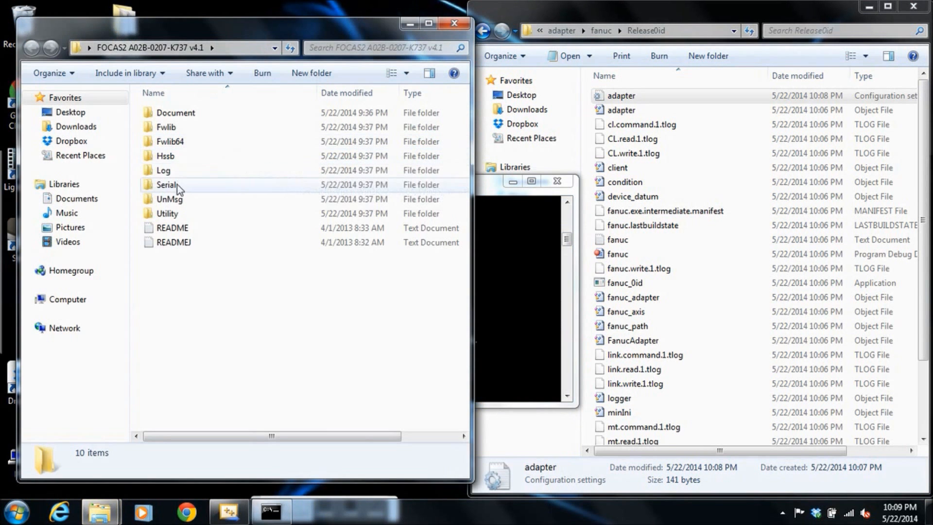
double_click(166, 127)
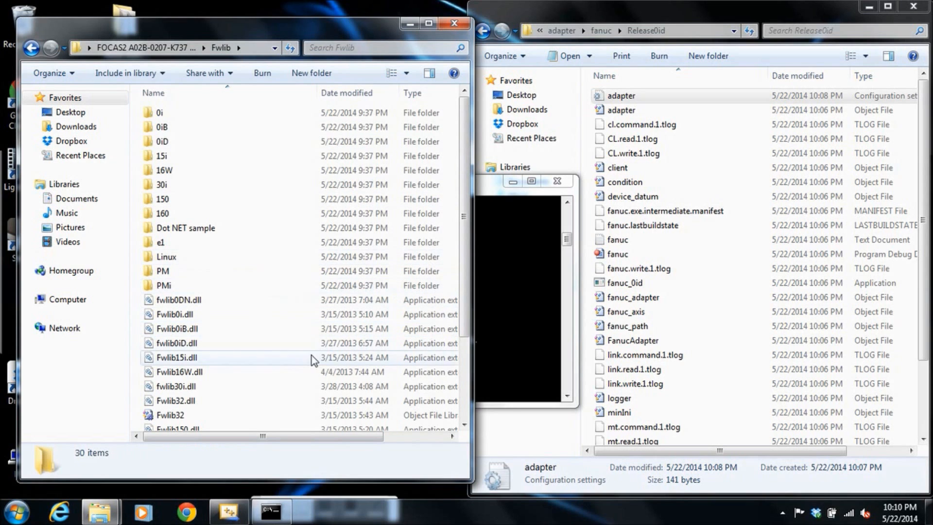
click(175, 400)
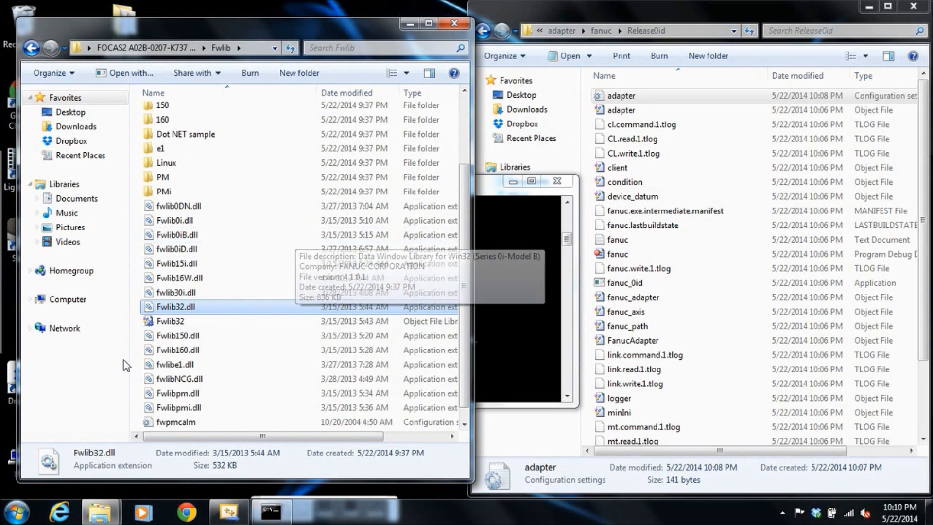
mouse_move(249, 58)
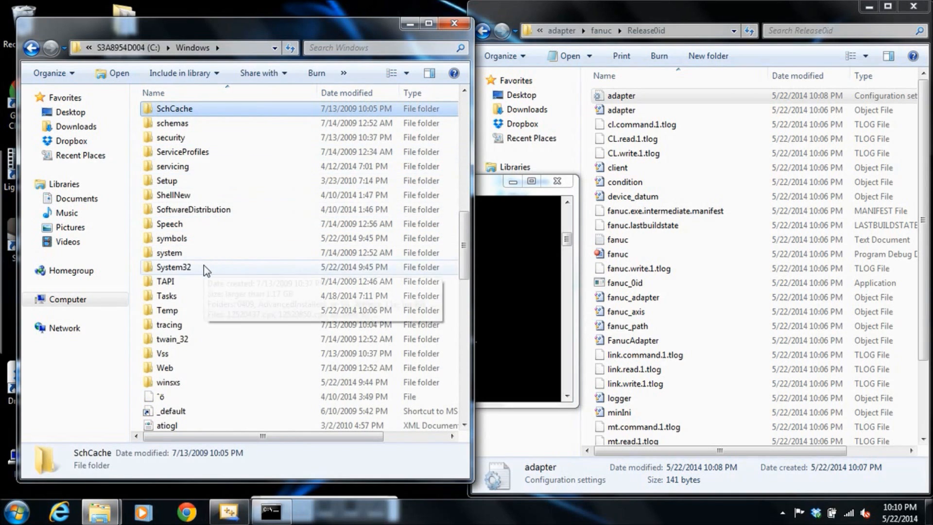
mouse_move(199, 272)
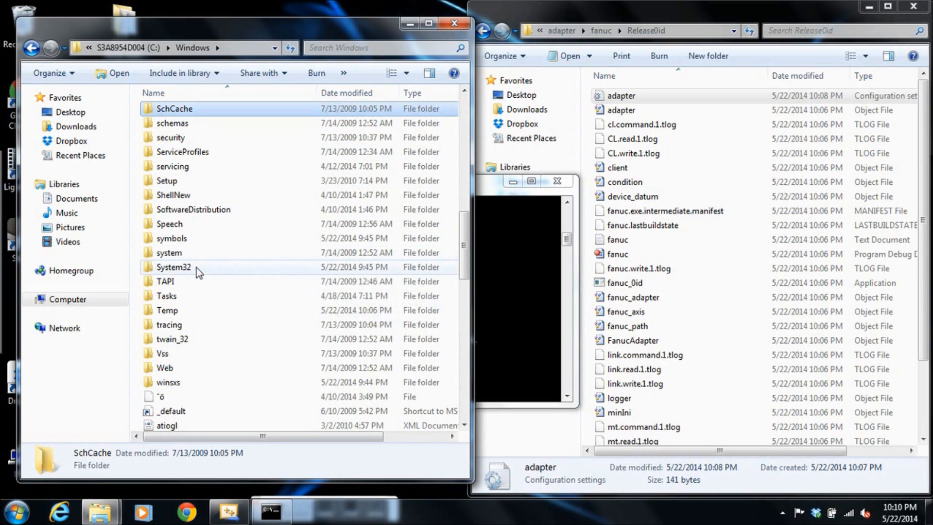
Paste Fwlib32.dll into C:\Windows\System32, granting administrator permission.
double_click(173, 267)
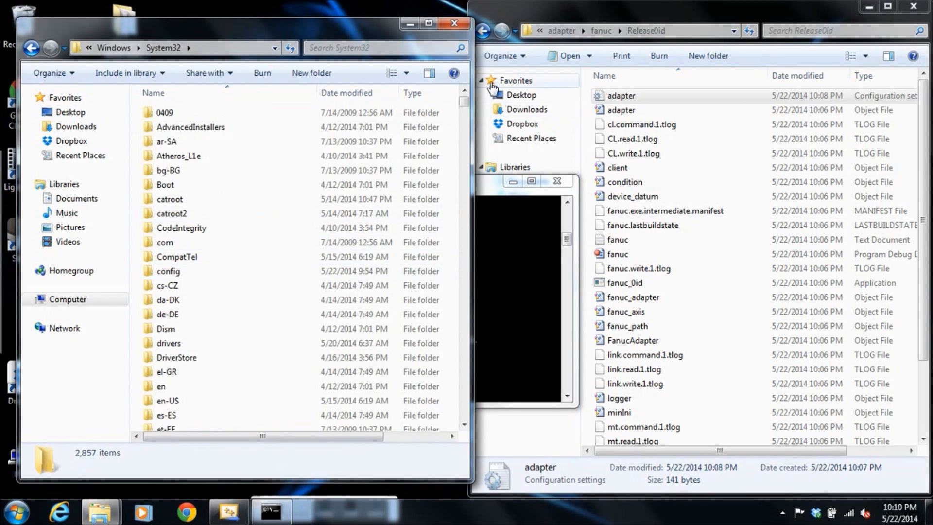
scroll(down, 3)
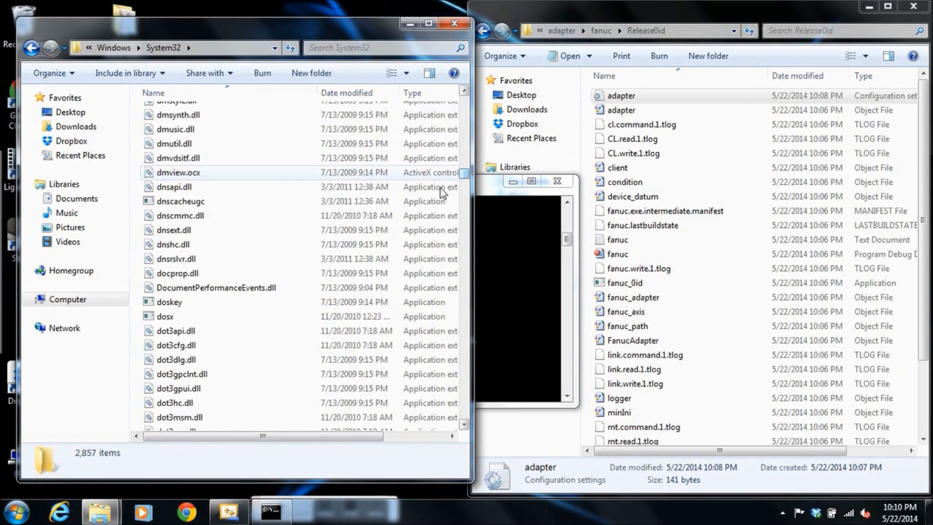
right_click(176, 359)
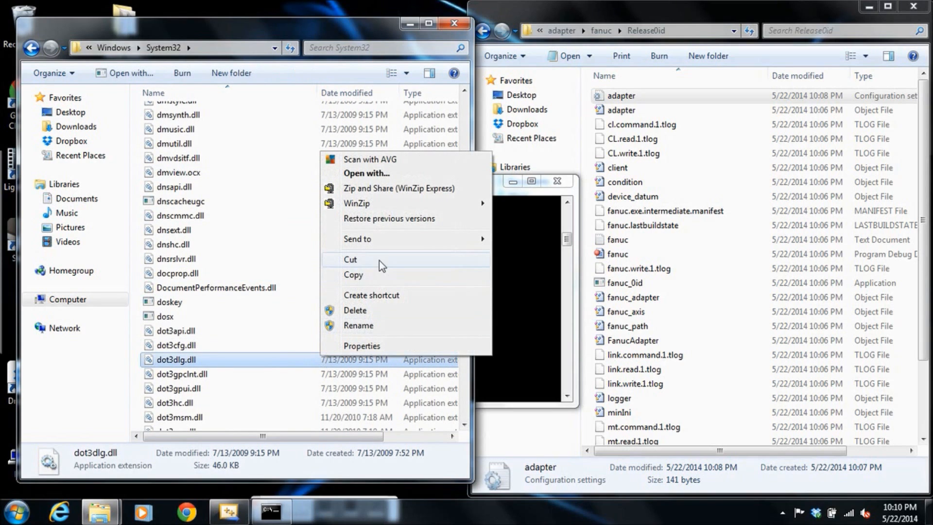
mouse_move(309, 286)
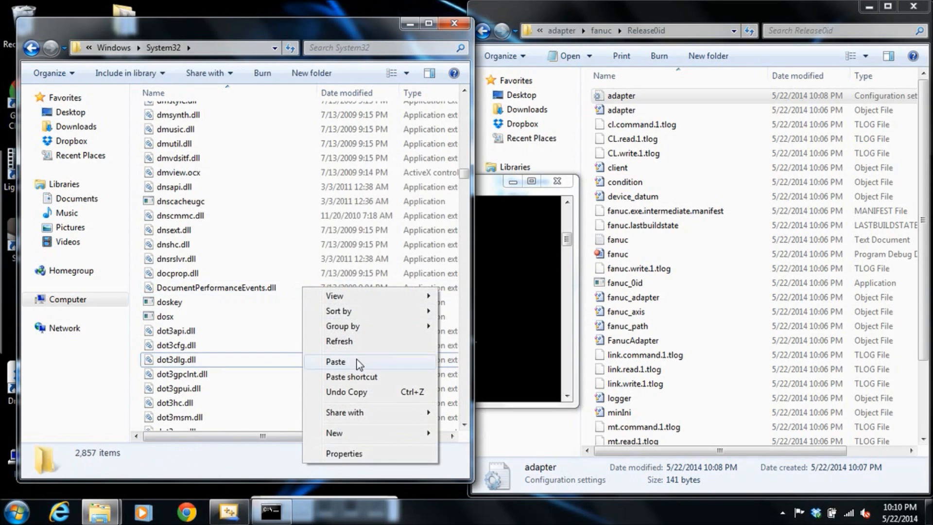
click(335, 361)
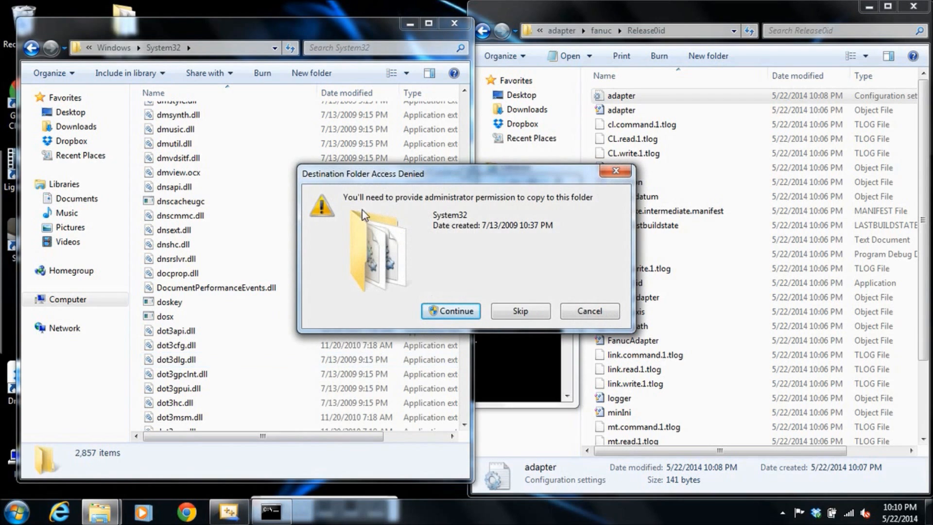
click(451, 311)
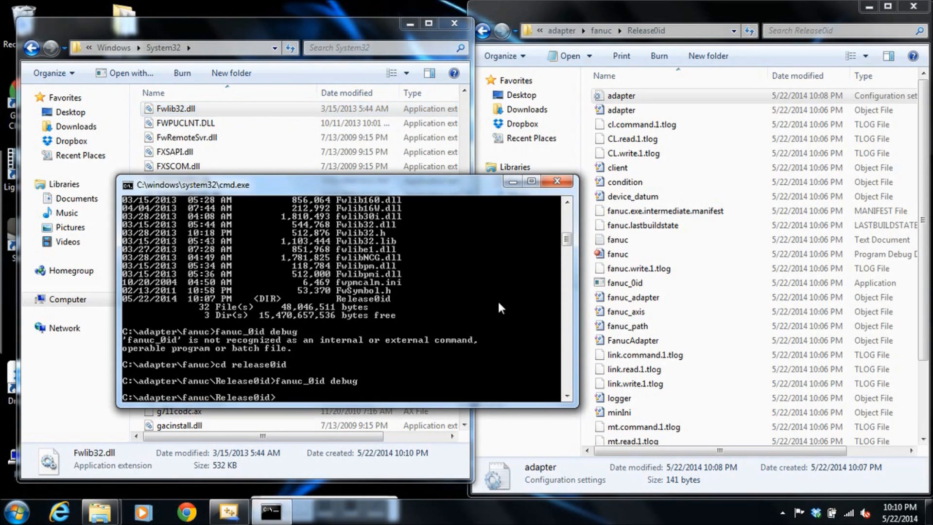
Run fanuc_0id debug again and allow it through the Windows firewall.
text(fanuc_0id debug)
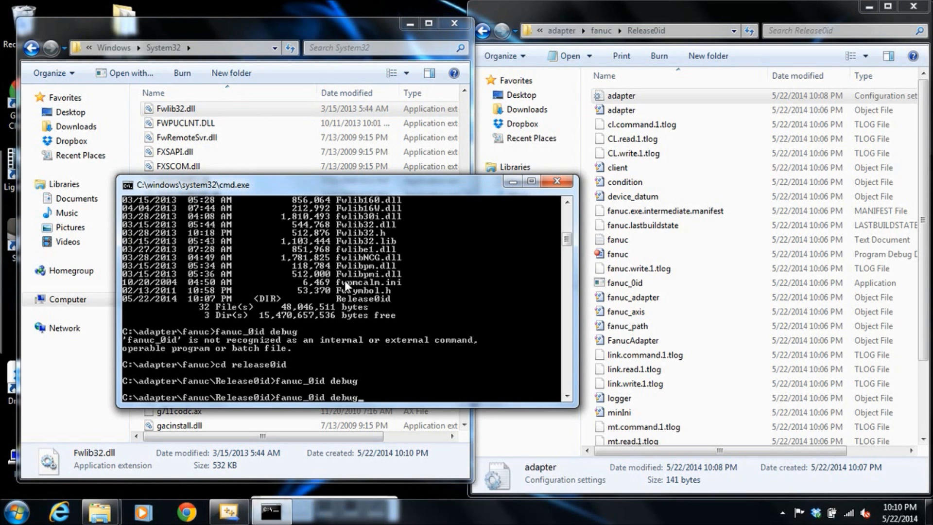
key(enter)
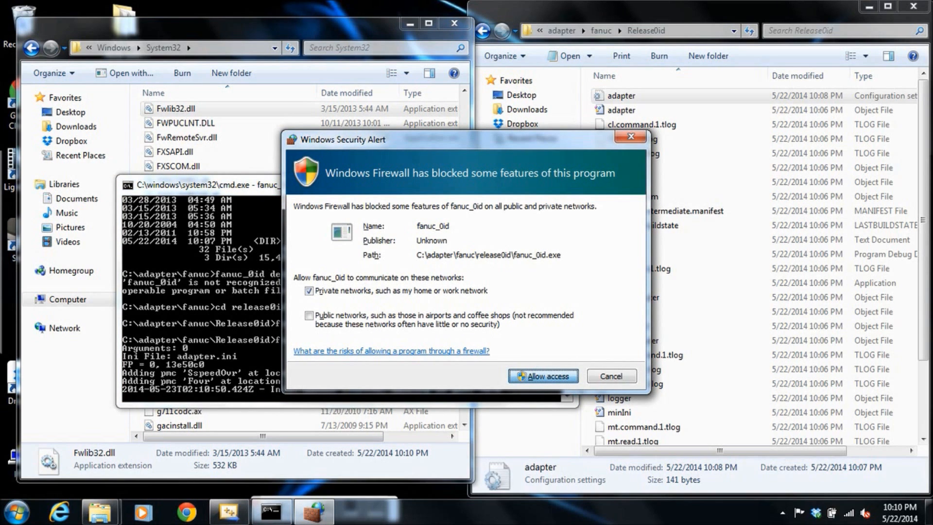
click(542, 376)
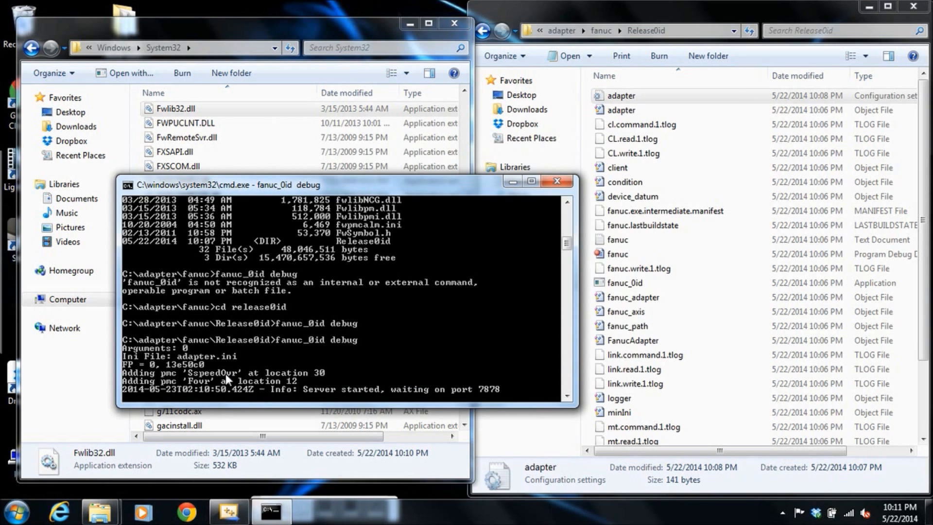
mouse_move(488, 391)
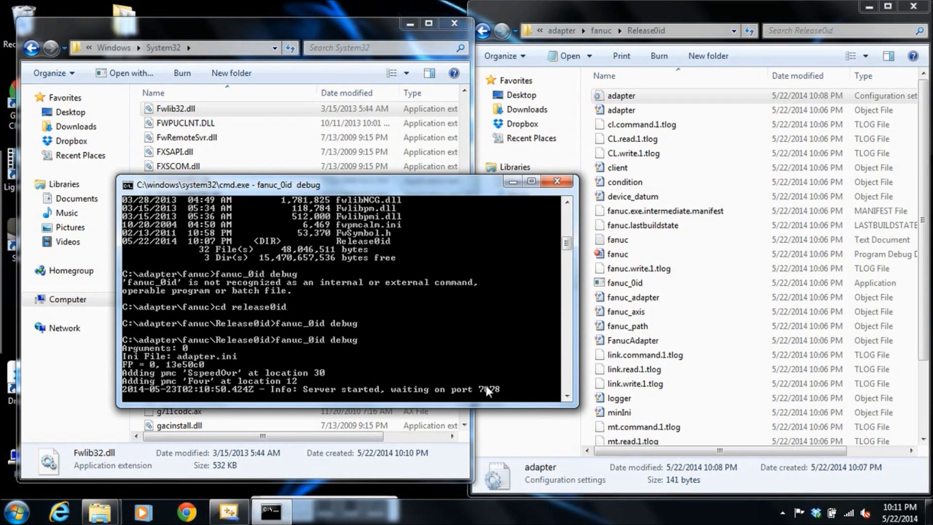
mouse_move(508, 398)
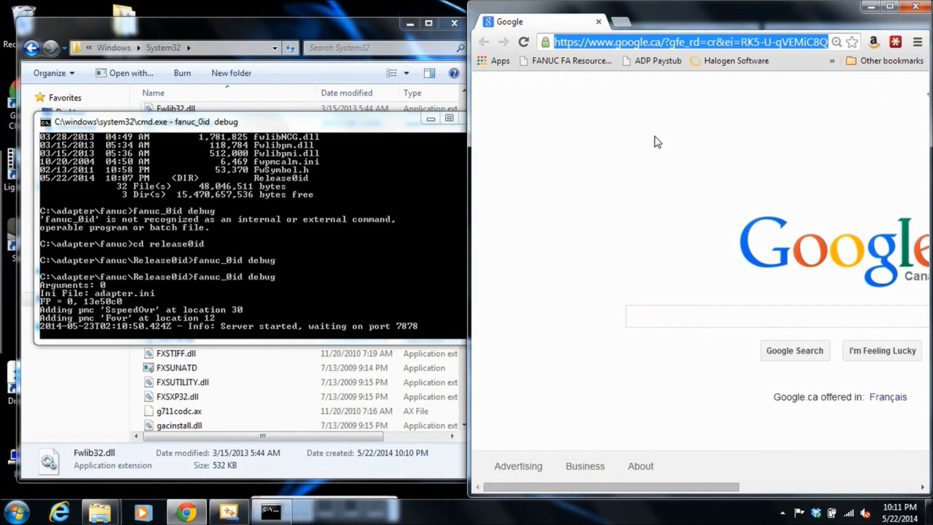
Browse to localhost:7878 in Chrome to connect to the adapter.
text(localhost:7878)
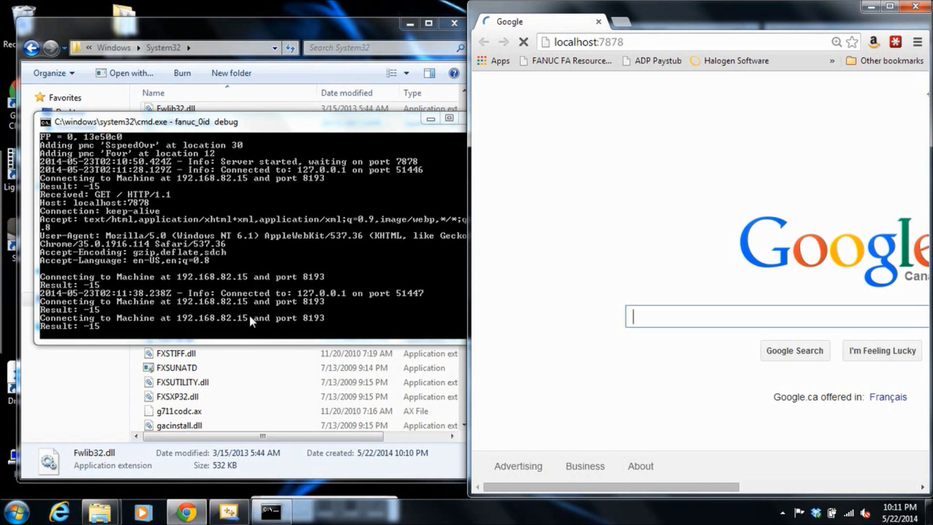
mouse_move(275, 299)
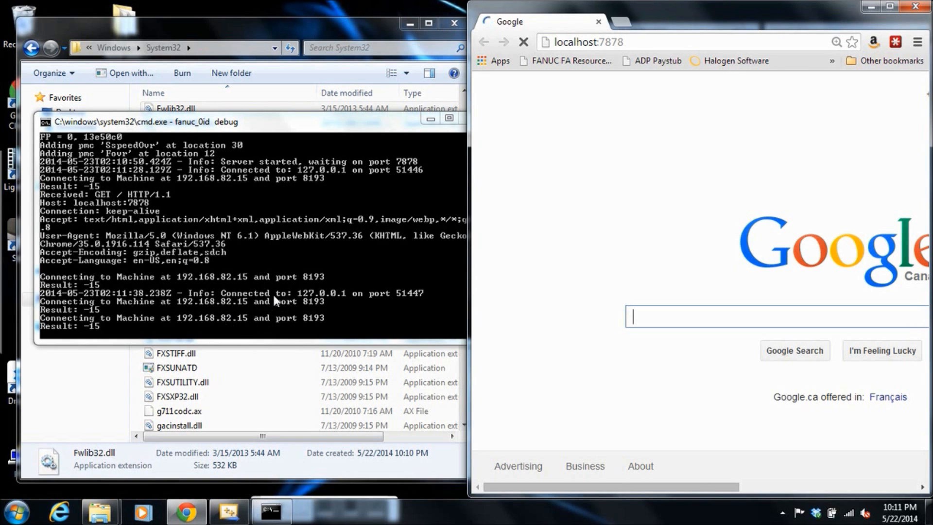